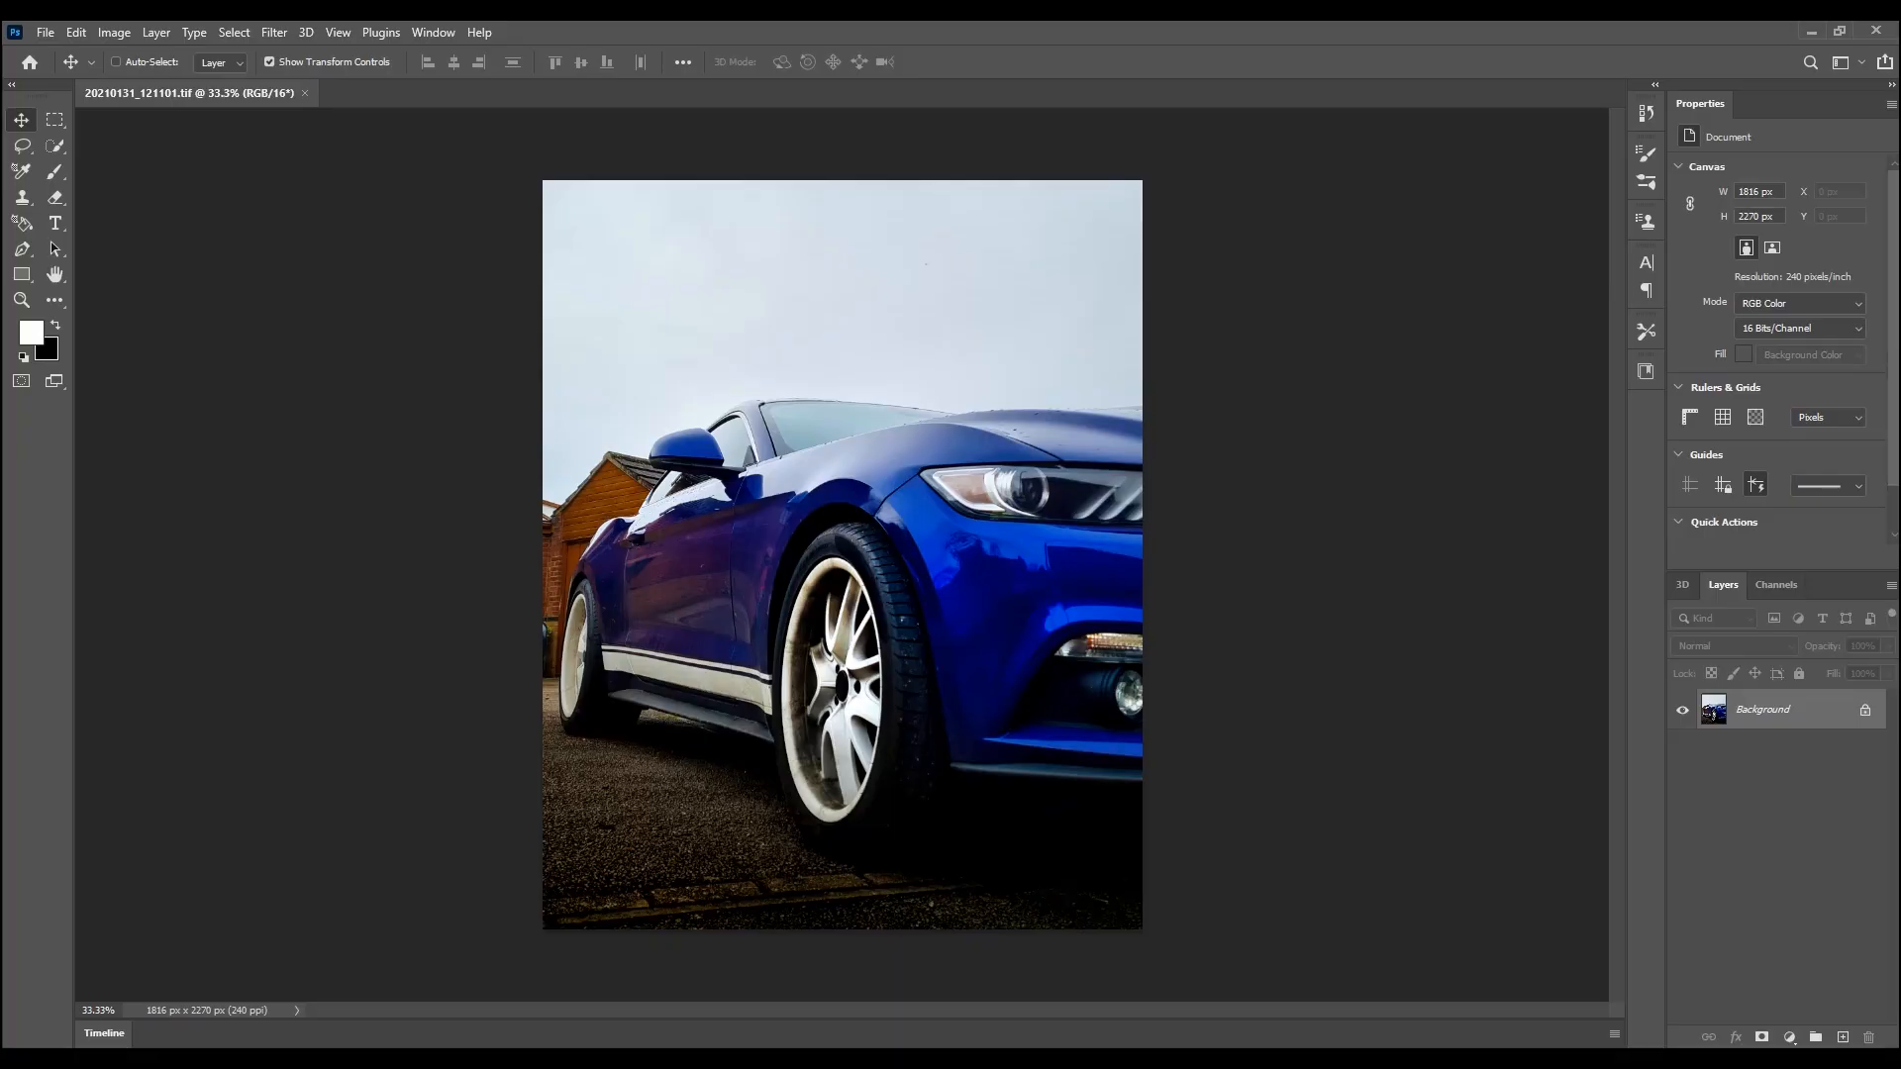
Launch Sky Replacement from the Edit menu on the blue car photo.
click(75, 32)
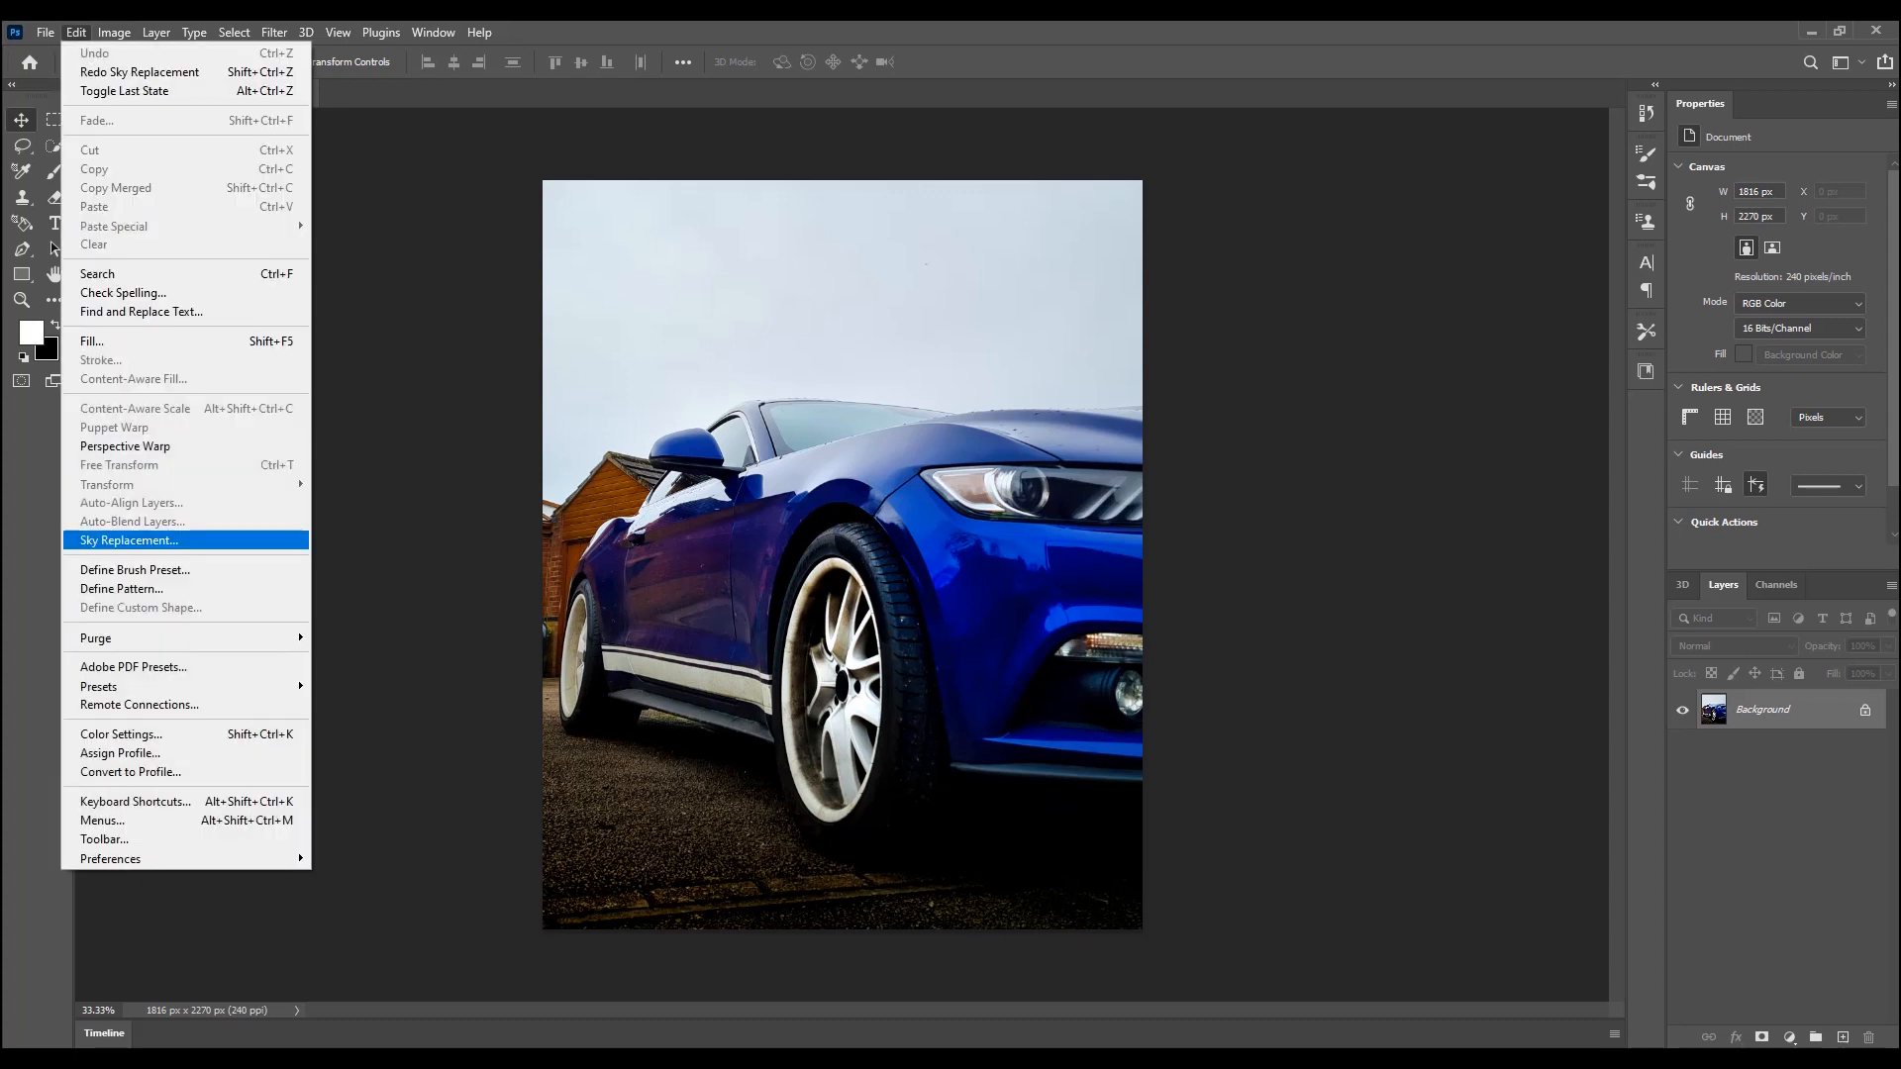
click(127, 540)
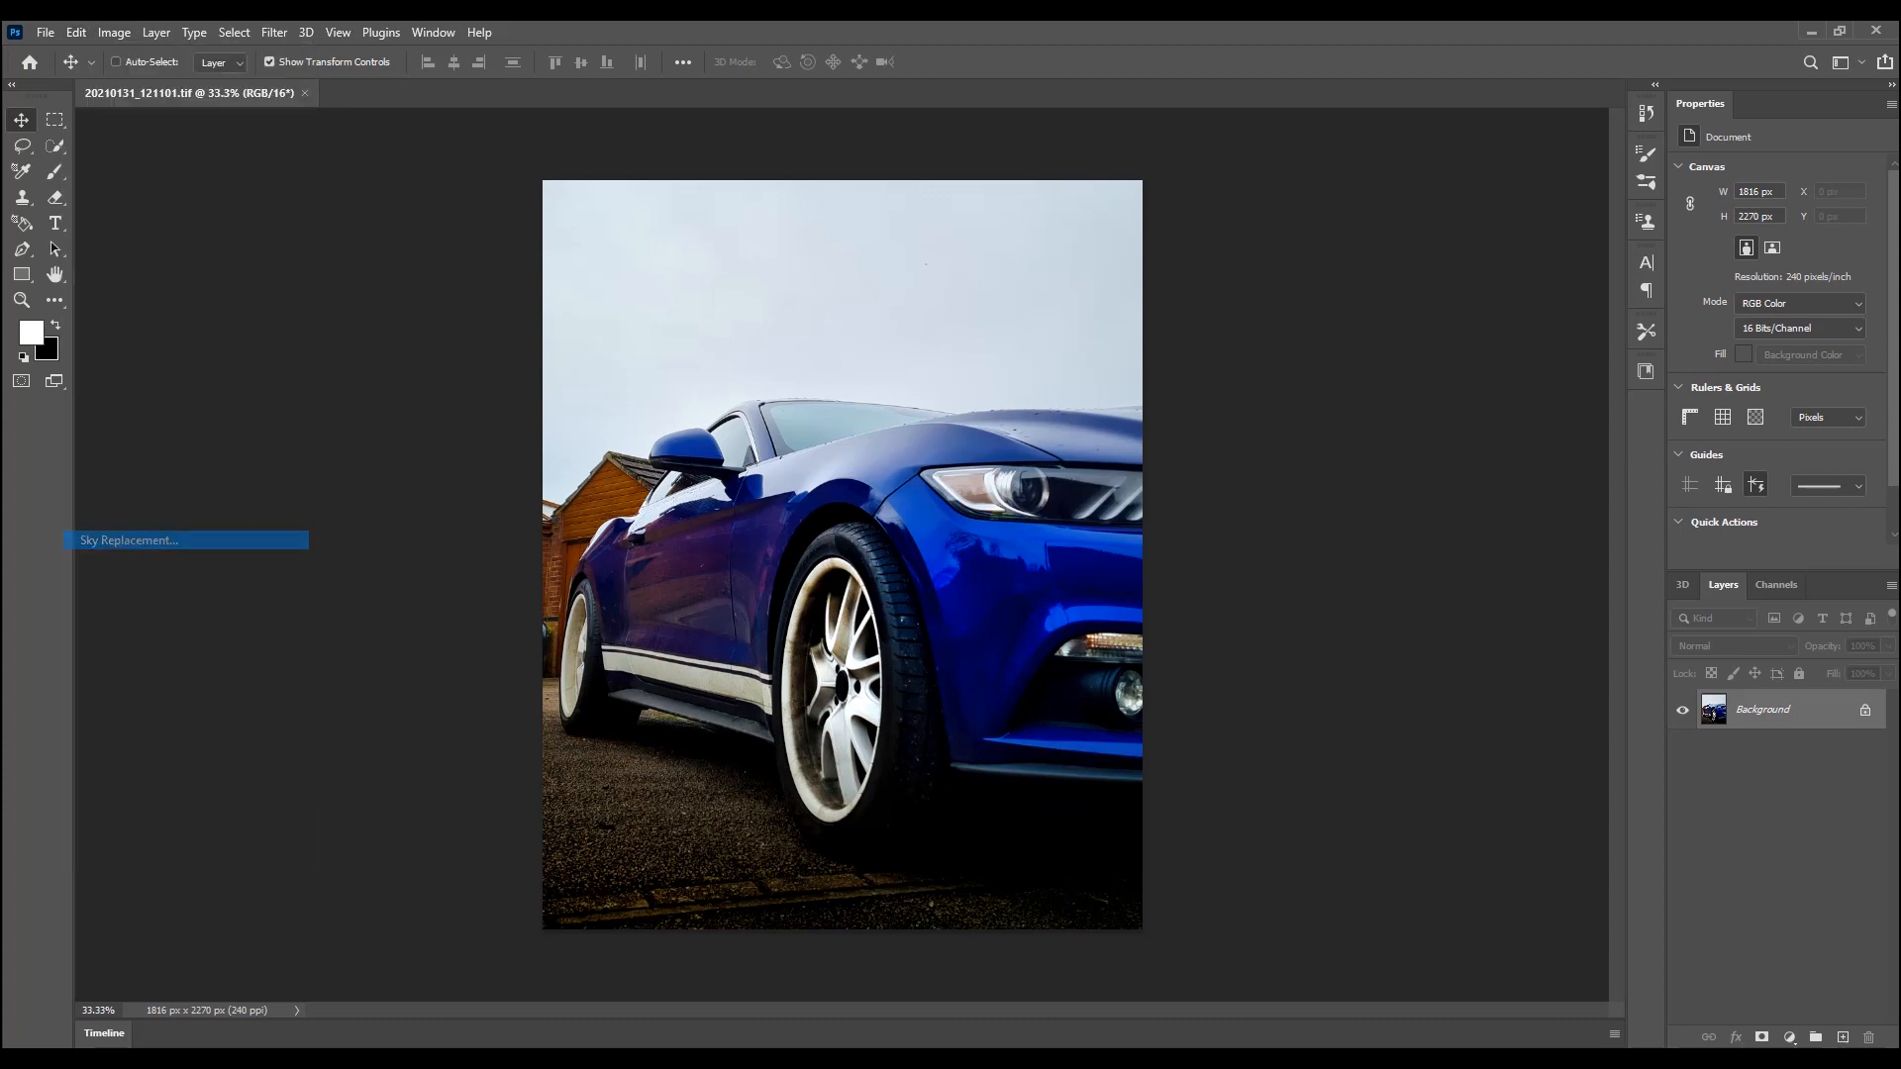
Choose the orange sunset preset from the Spectacular sky collection.
click(128, 539)
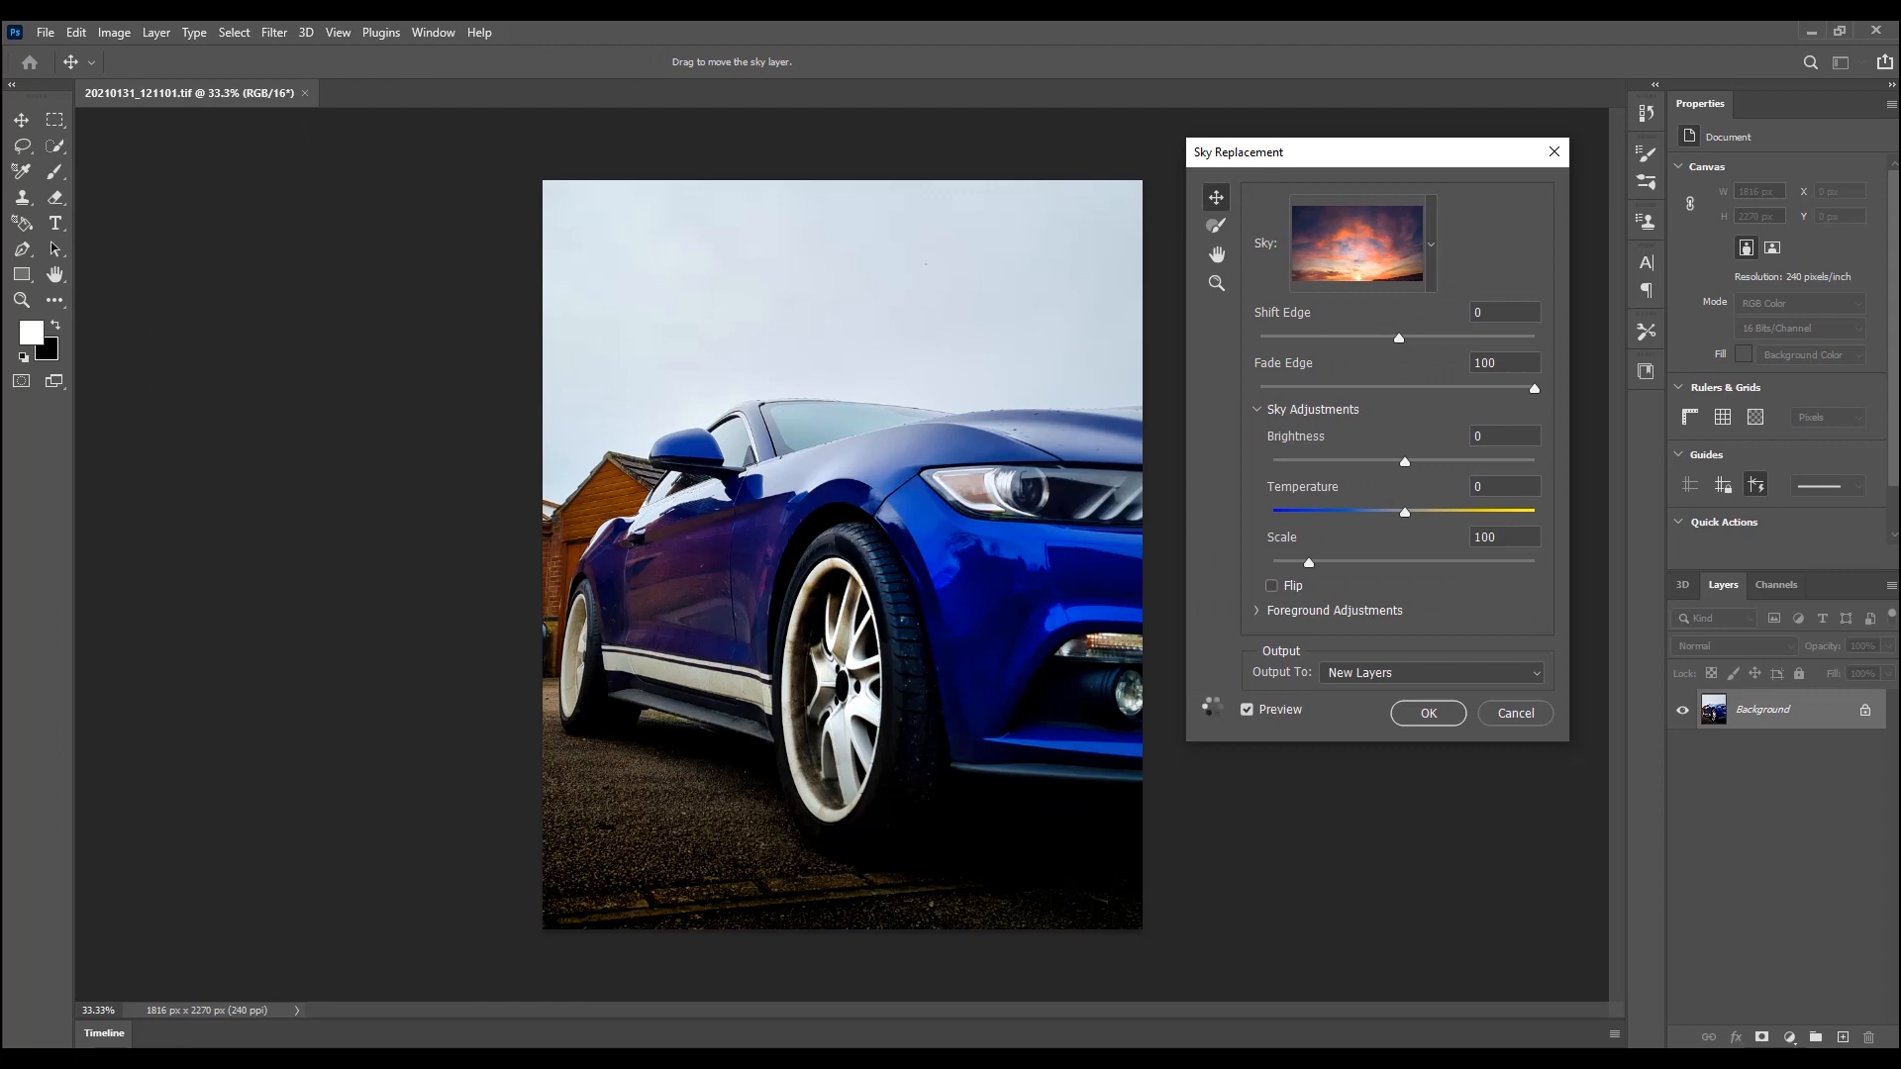
click(1430, 242)
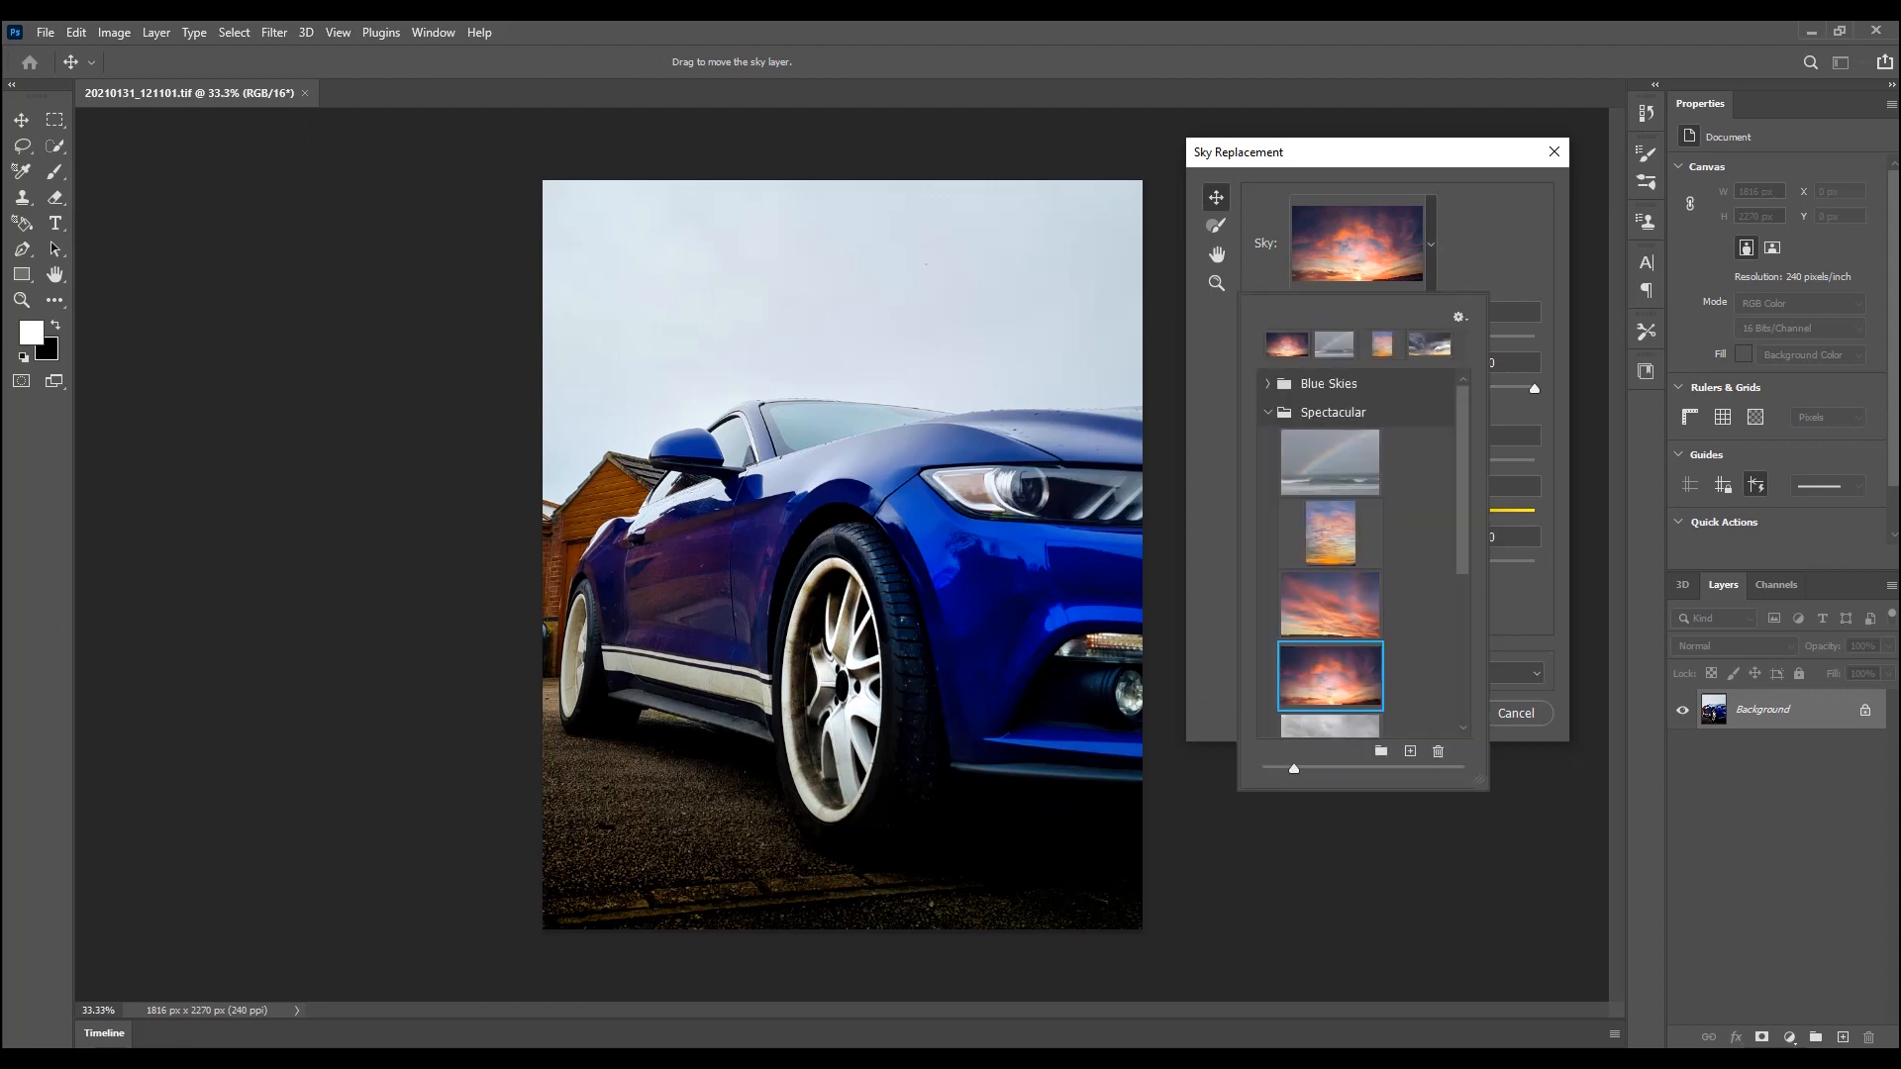
click(1328, 676)
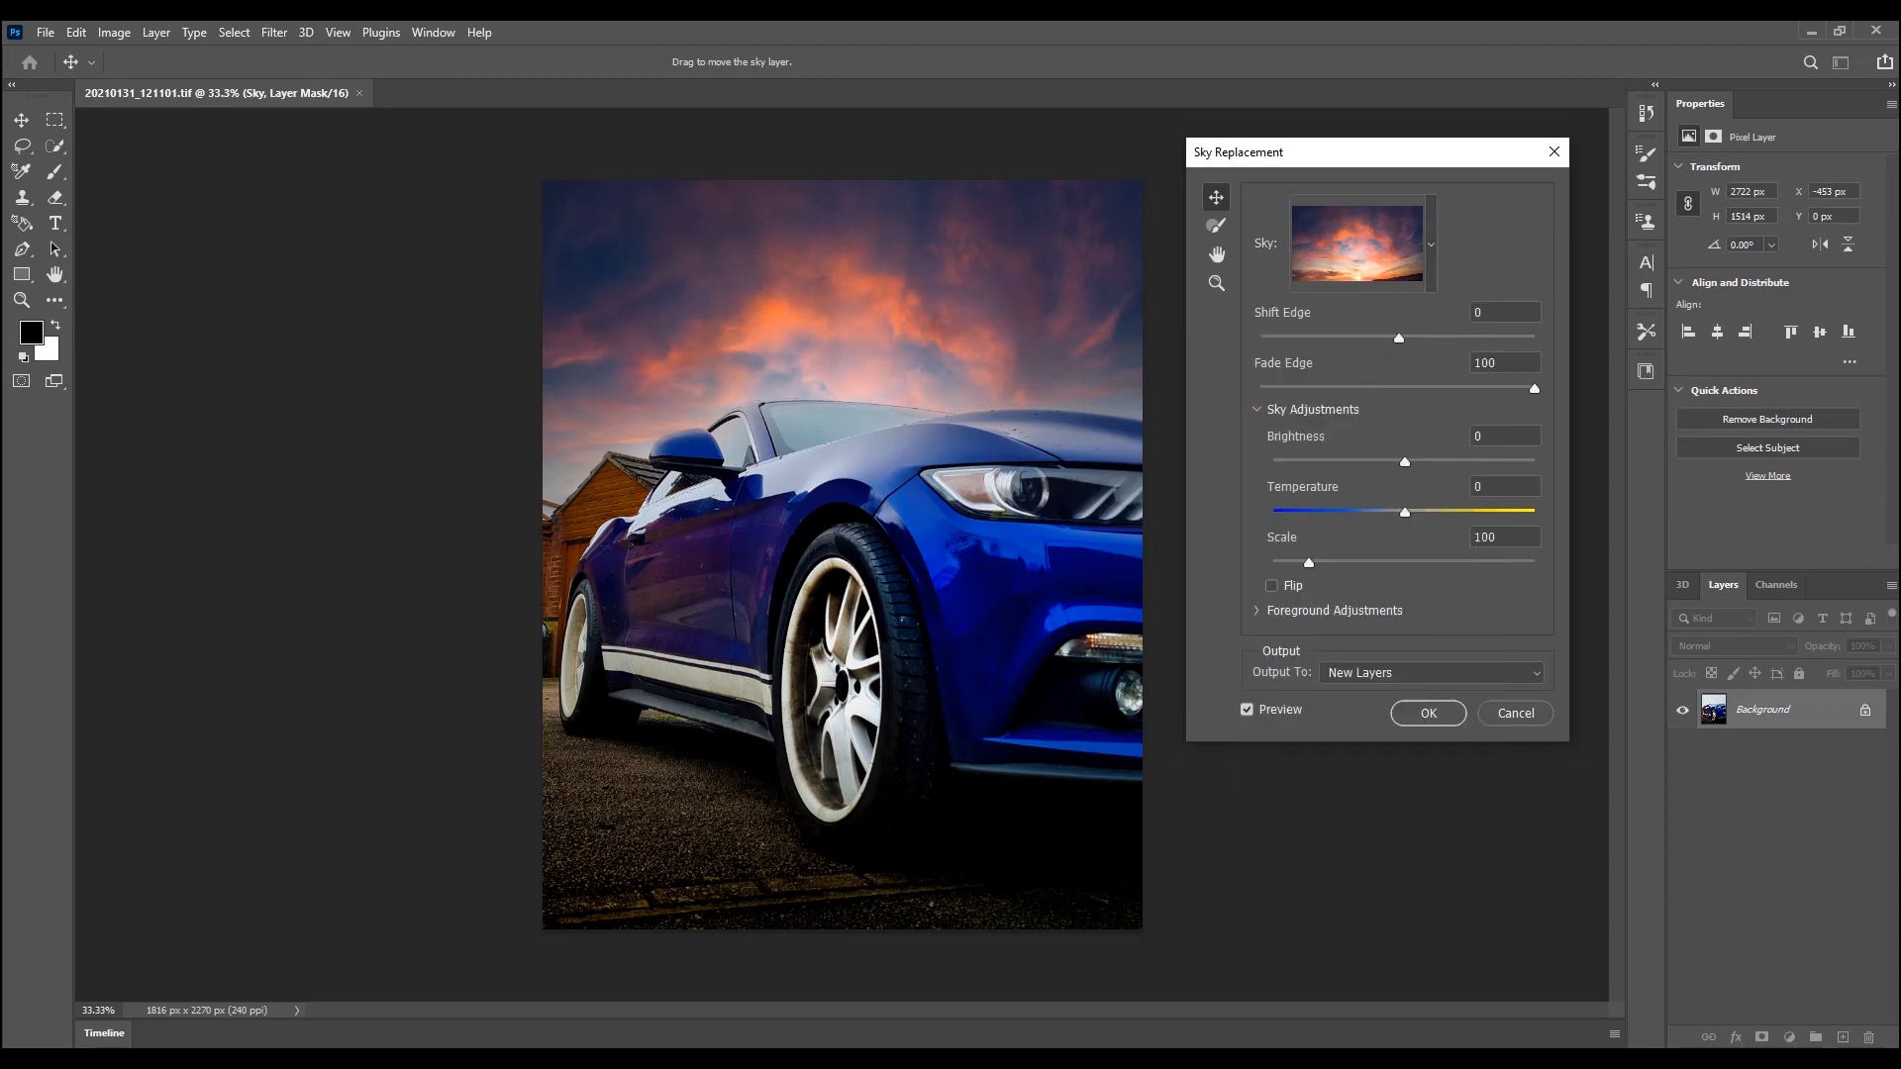
Warm the new sky's Temperature to 12 and darken its Brightness to about -82.
drag(1404, 511, 1489, 511)
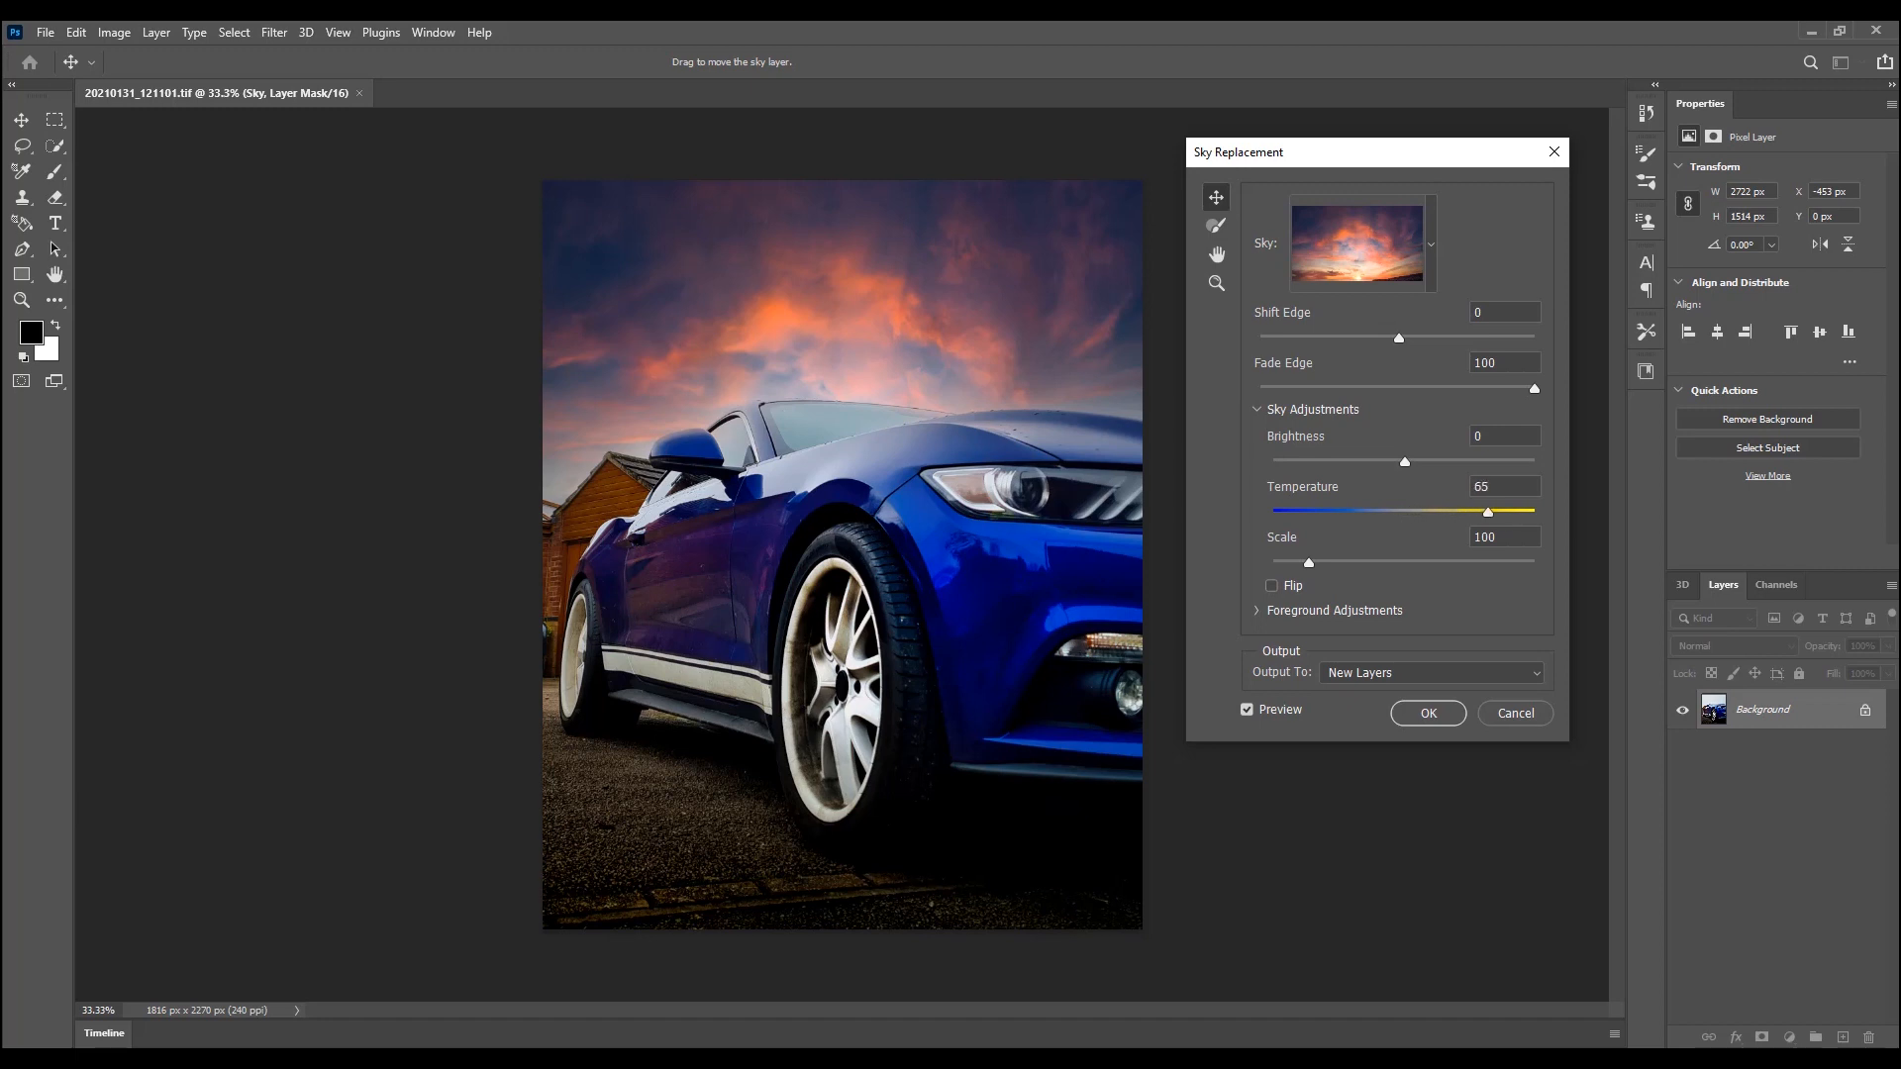
drag(1488, 510, 1418, 511)
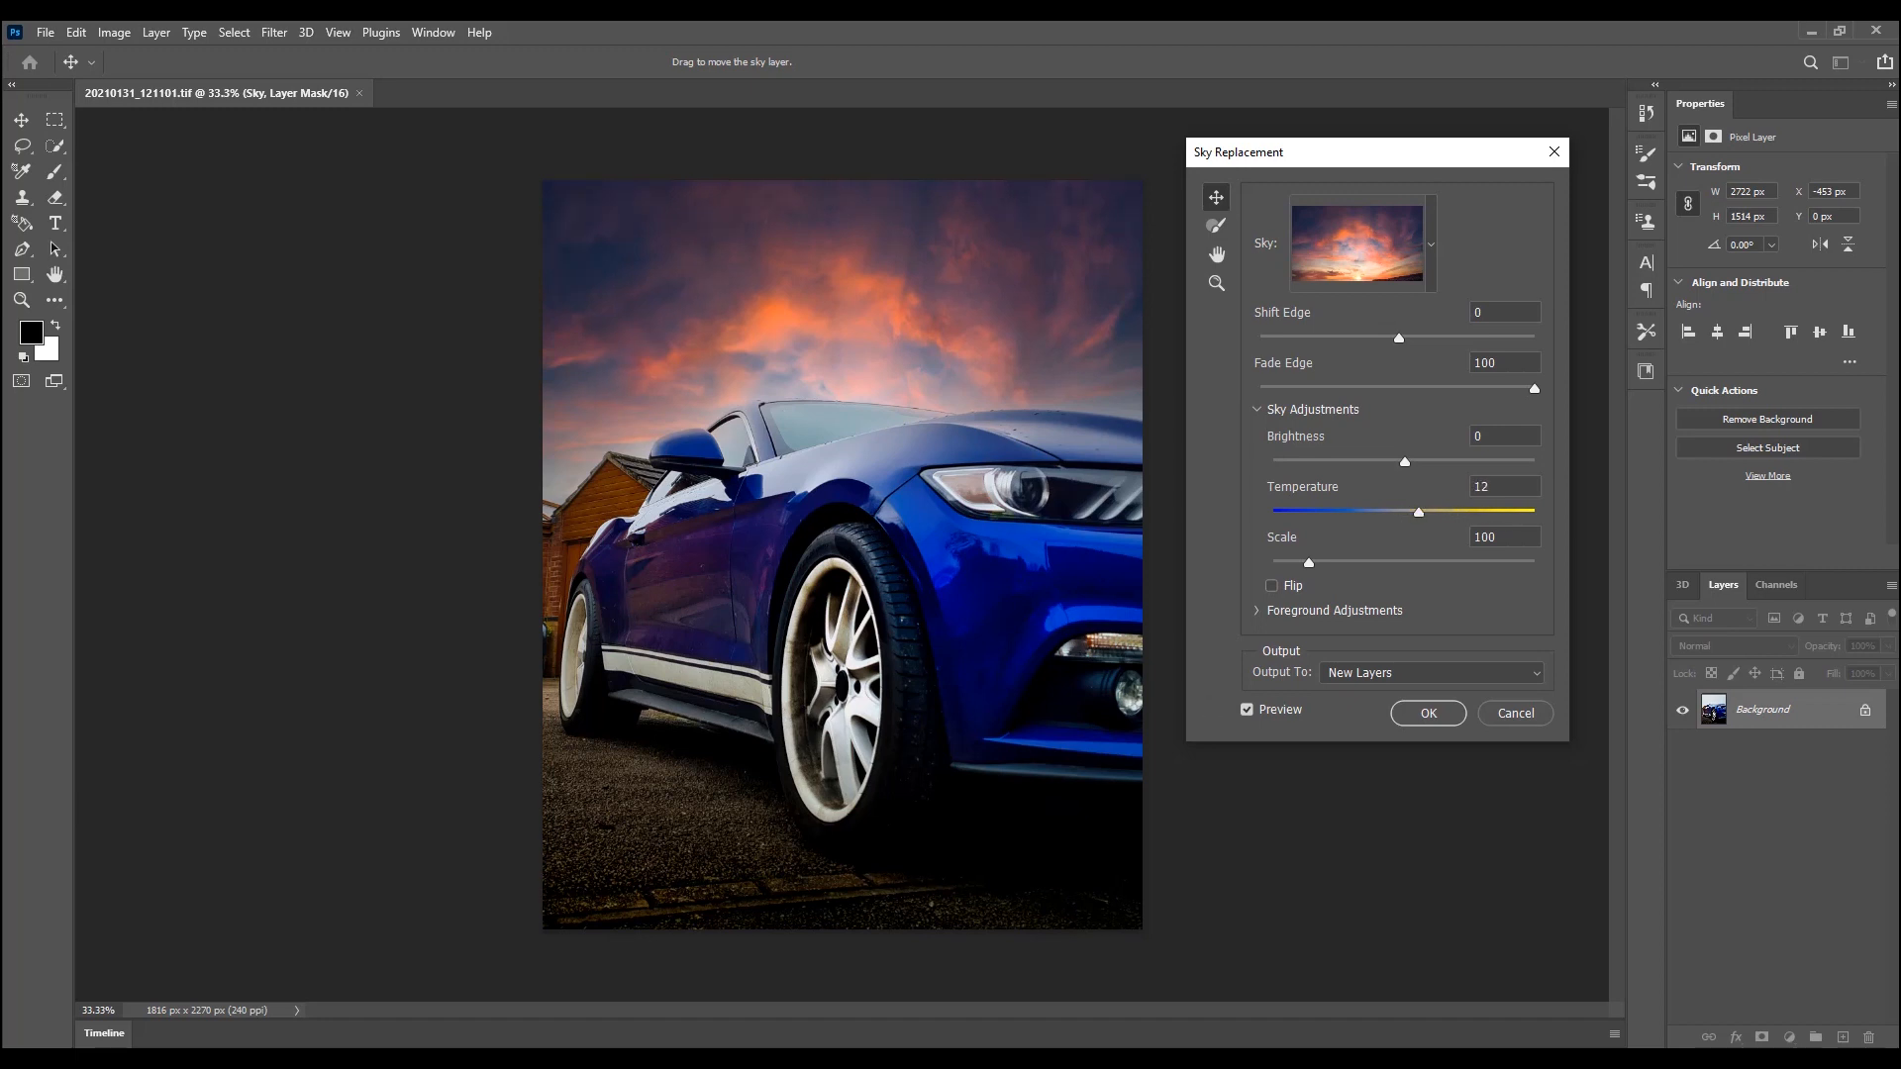
drag(1404, 461, 1395, 462)
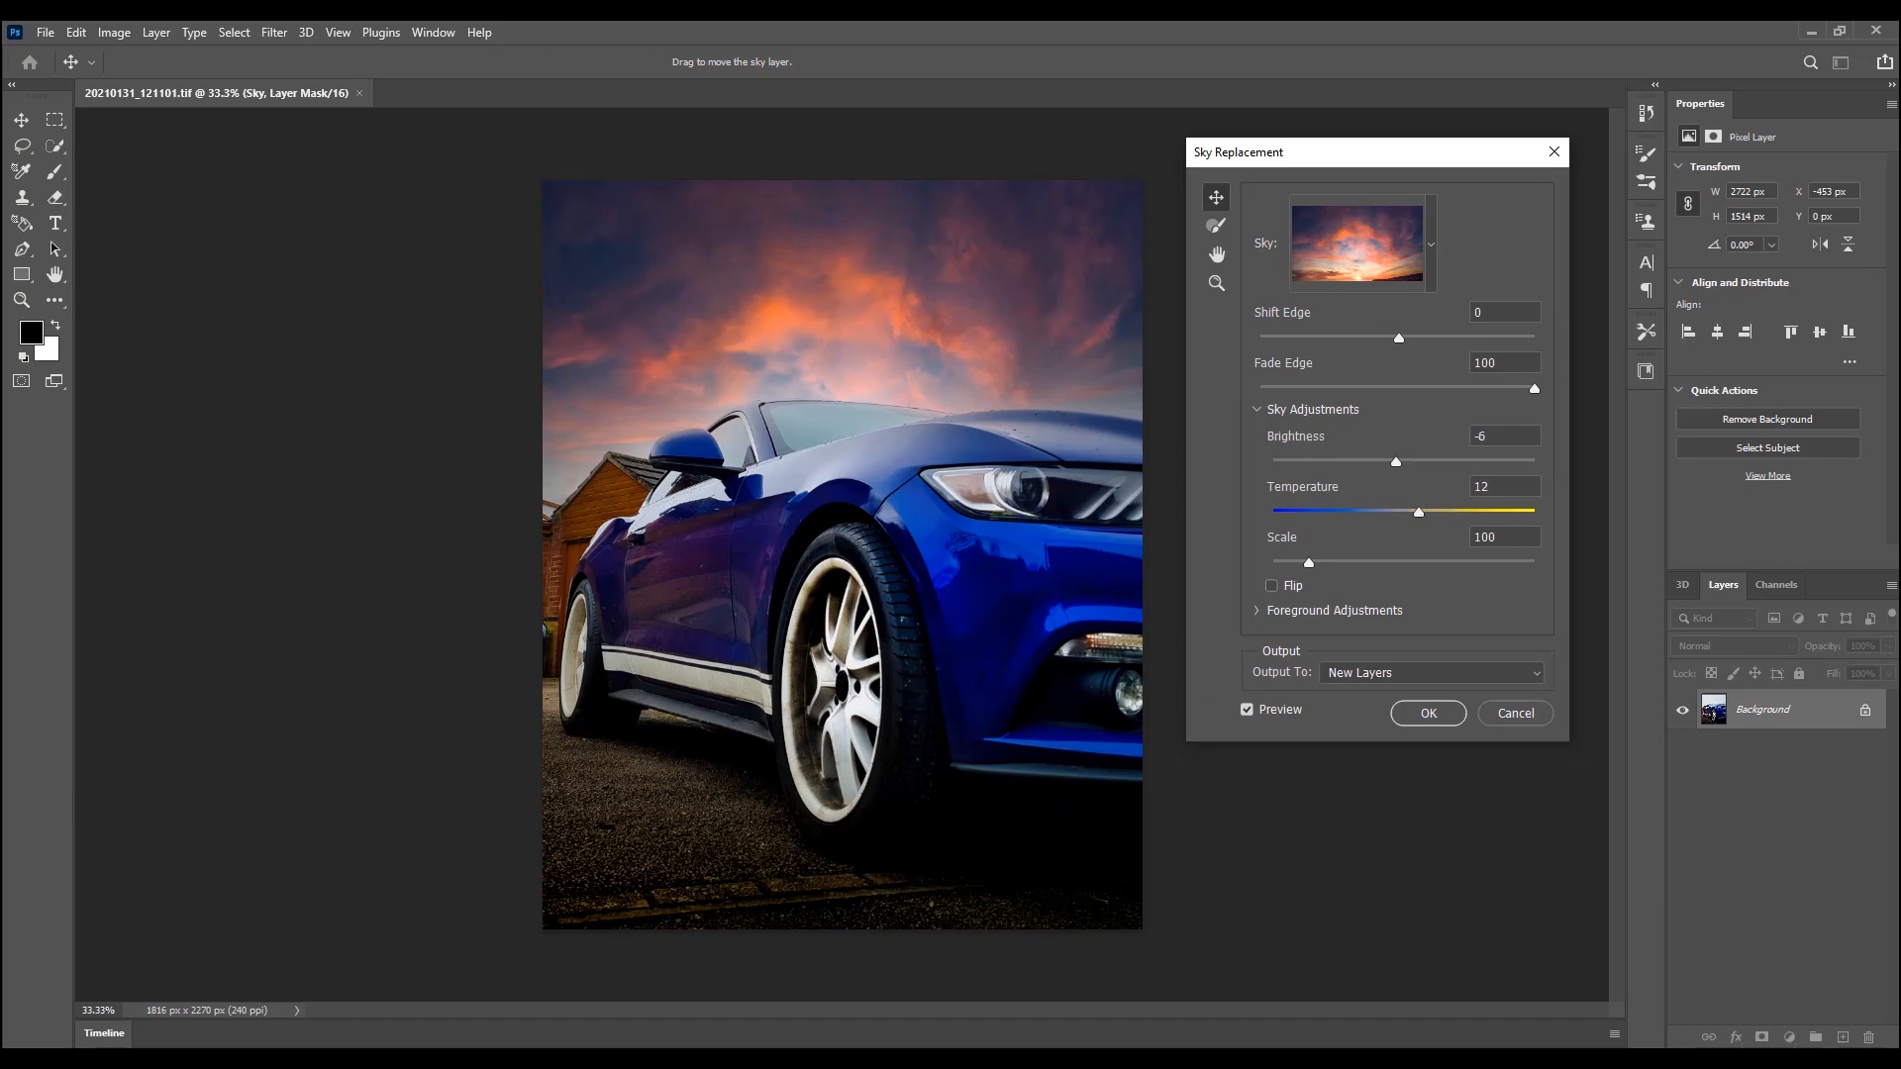
drag(1392, 461, 1278, 462)
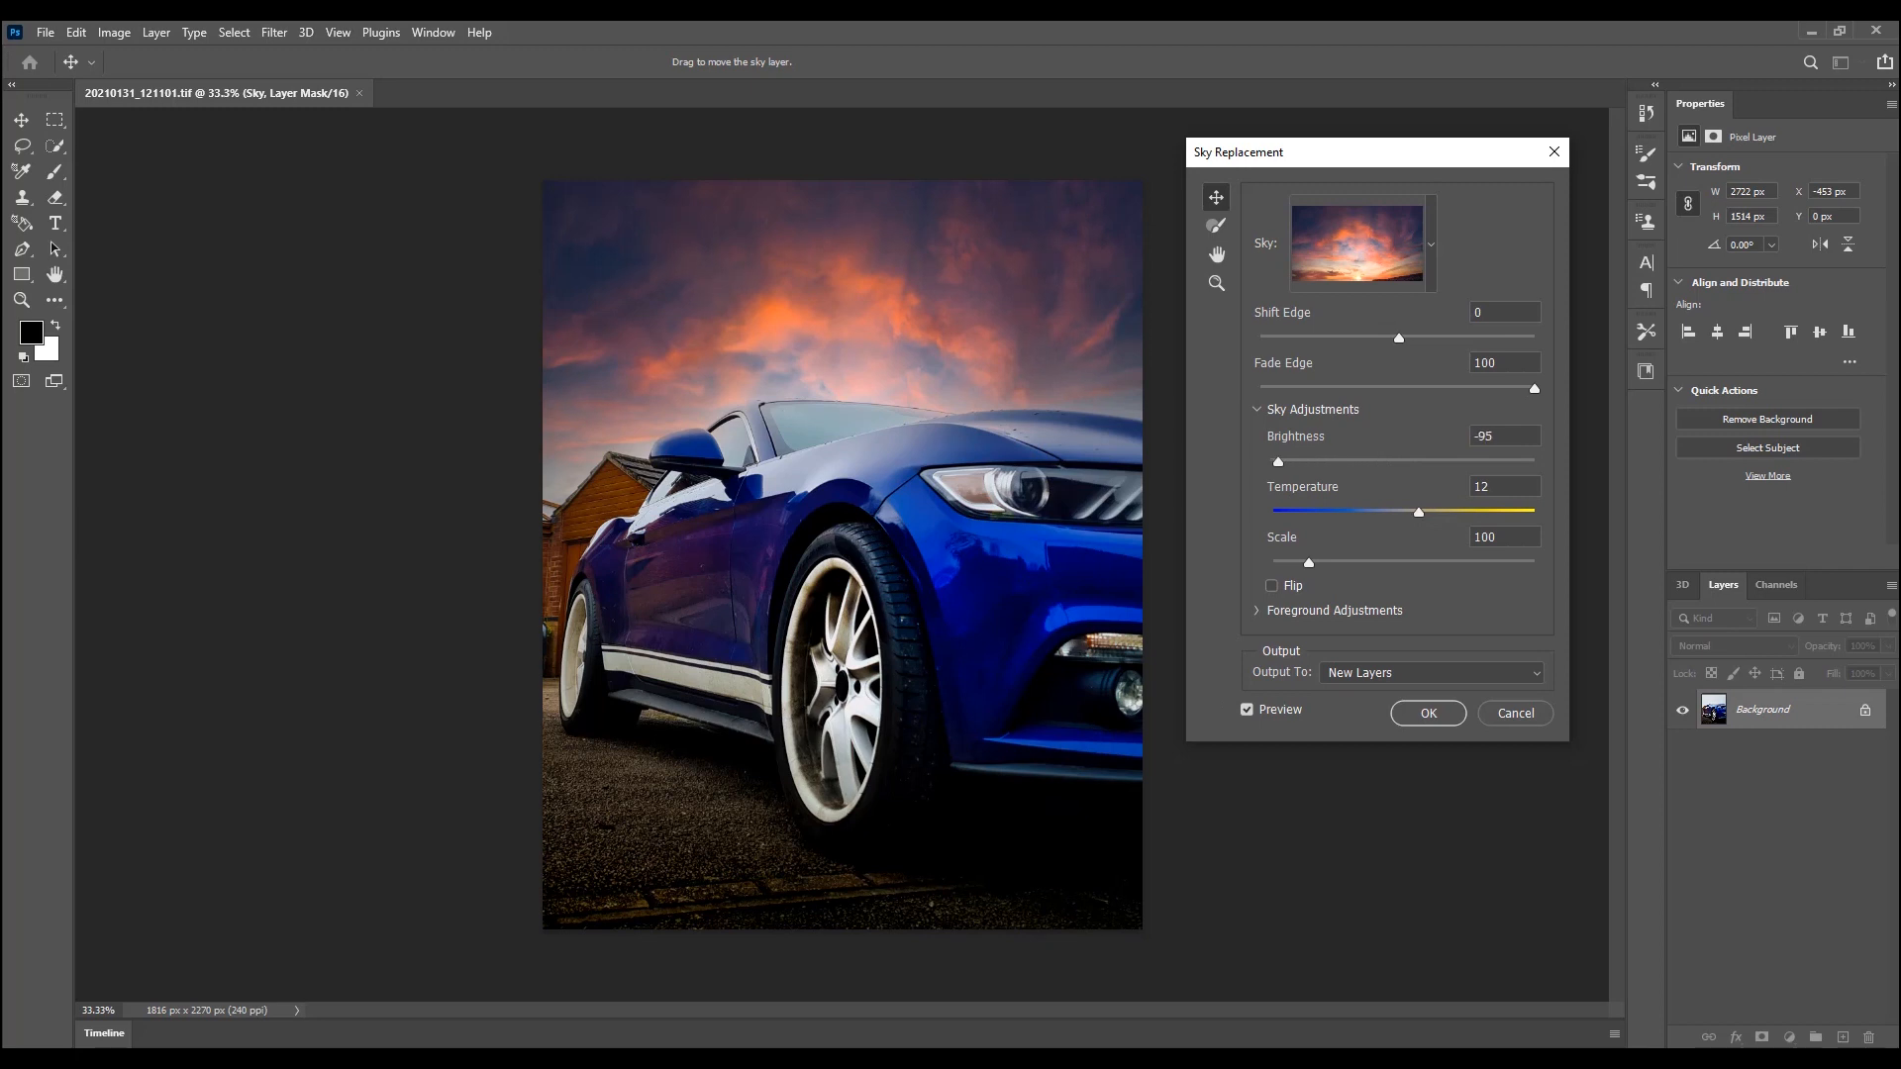
drag(1277, 461, 1295, 461)
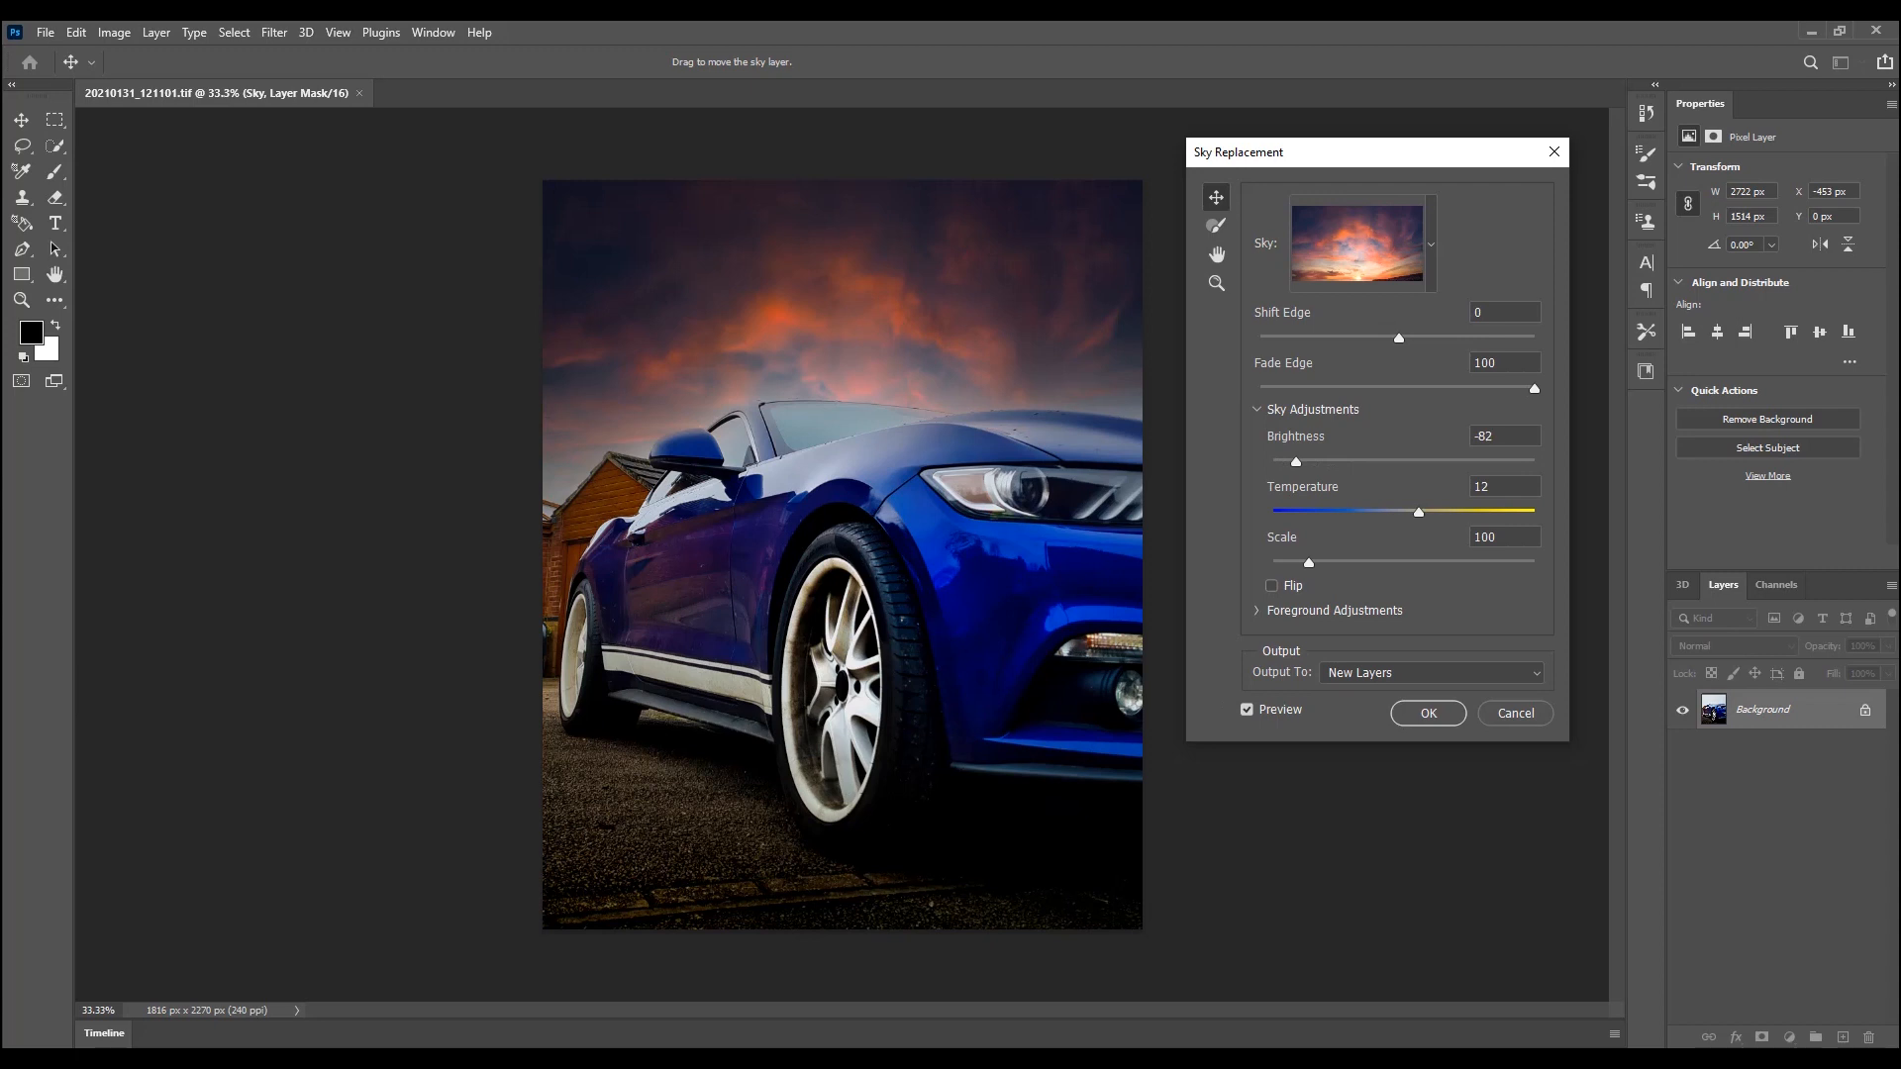
Commit the sunset sky replacement as a new group of sky and lighting layers.
click(1428, 713)
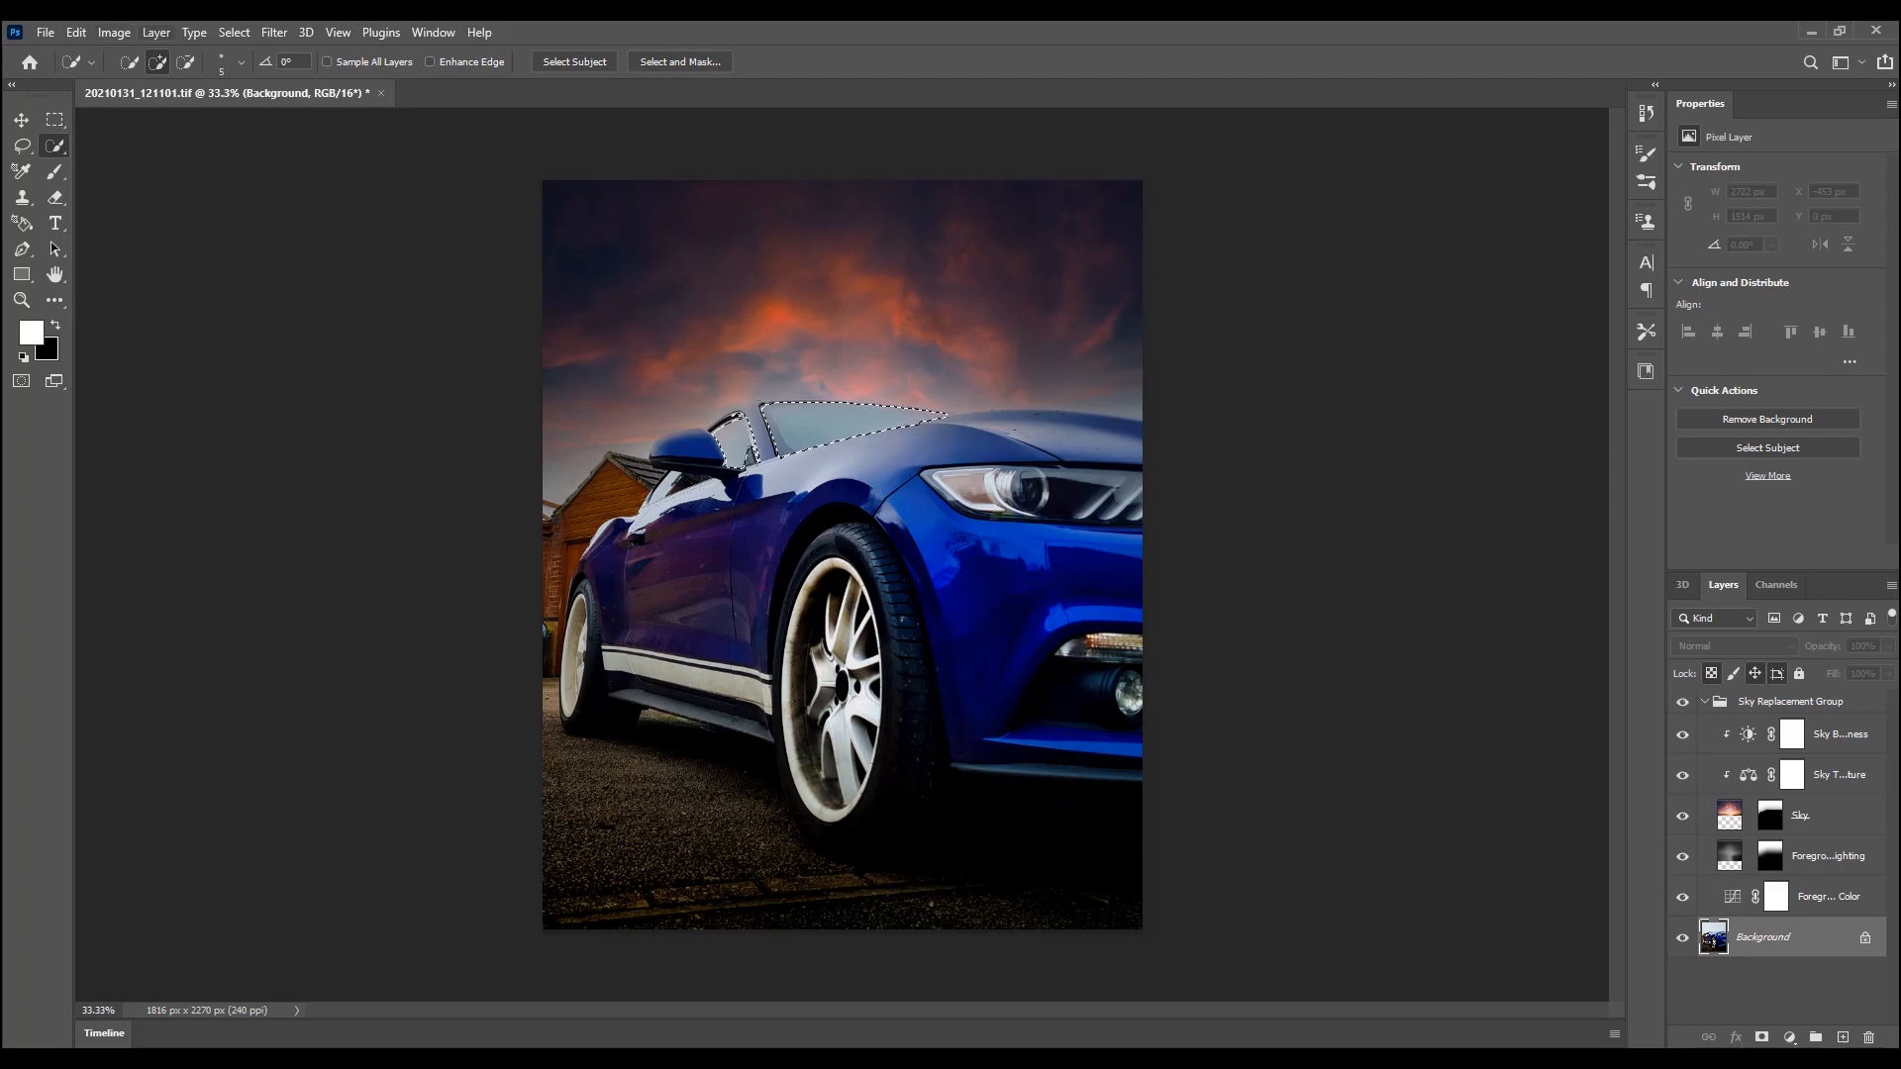
Bring up the Image menu's adjustments for the windscreen selection.
click(113, 32)
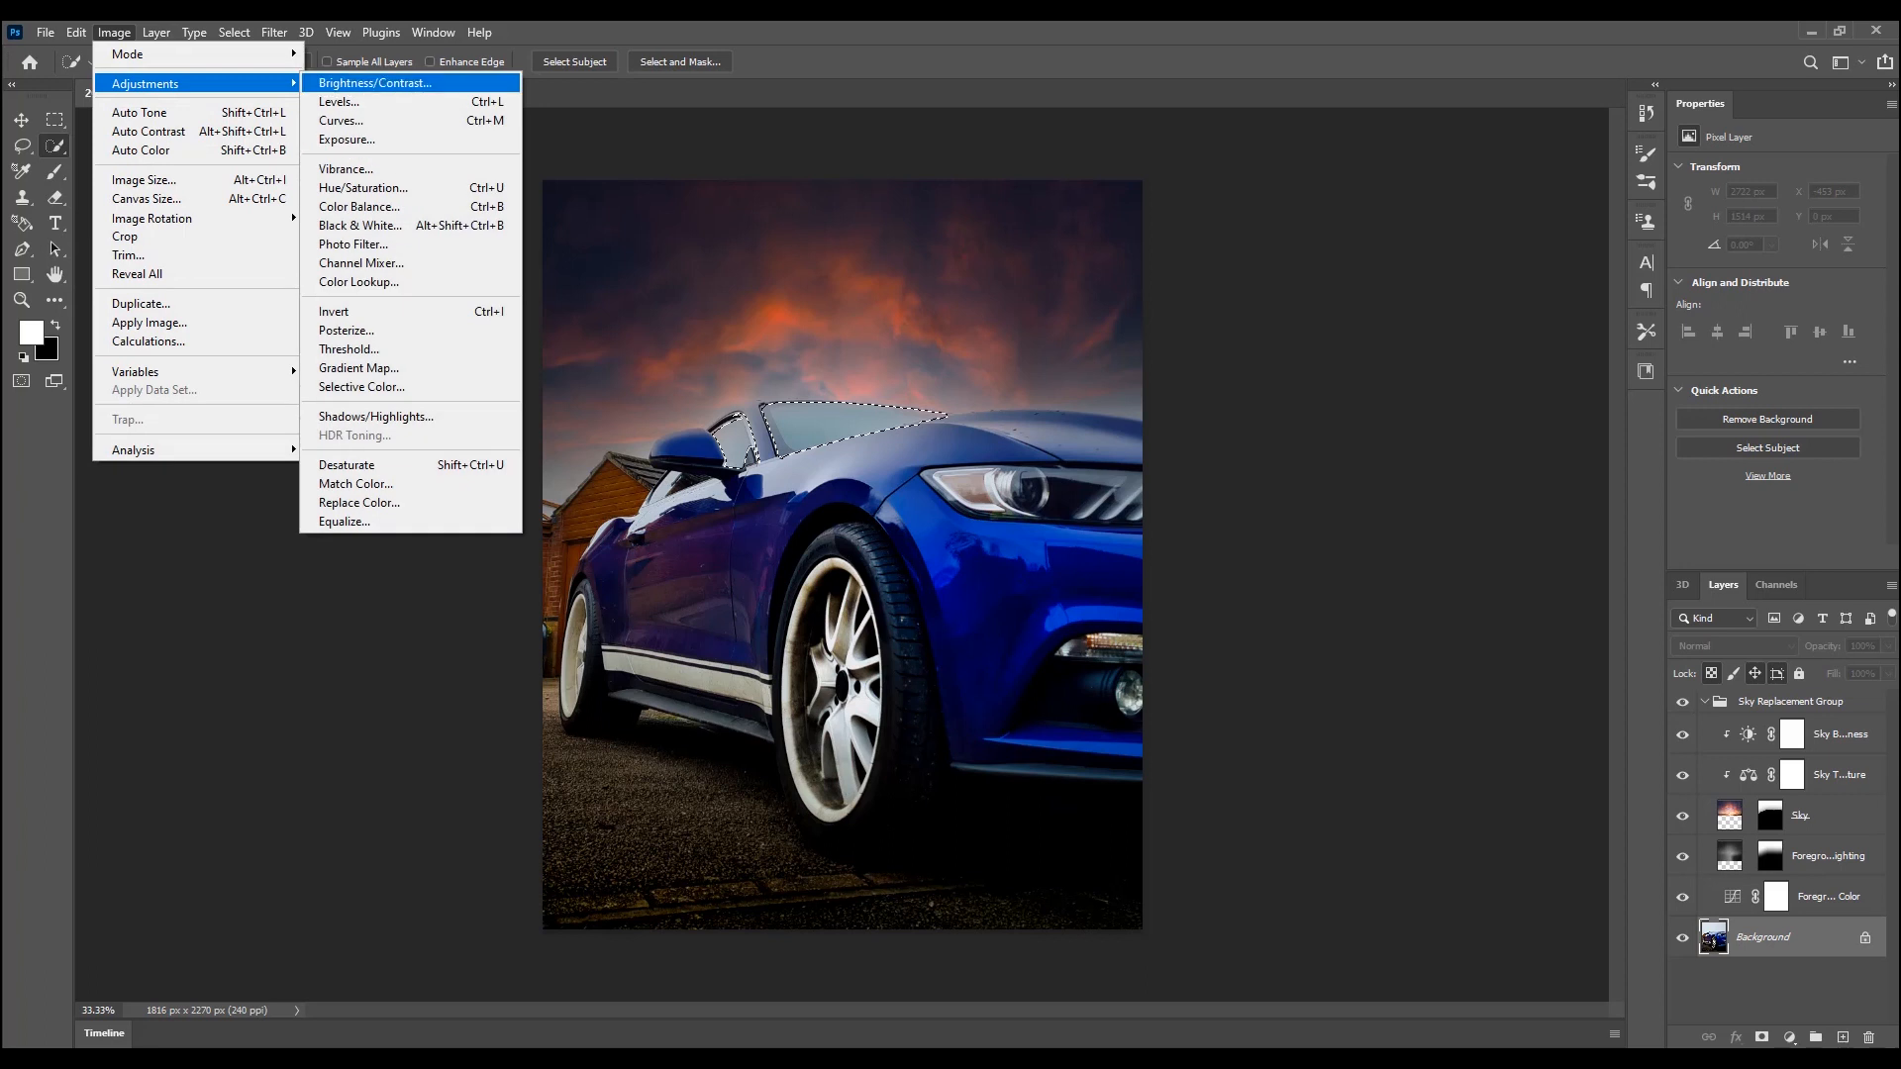
mouse_move(359, 206)
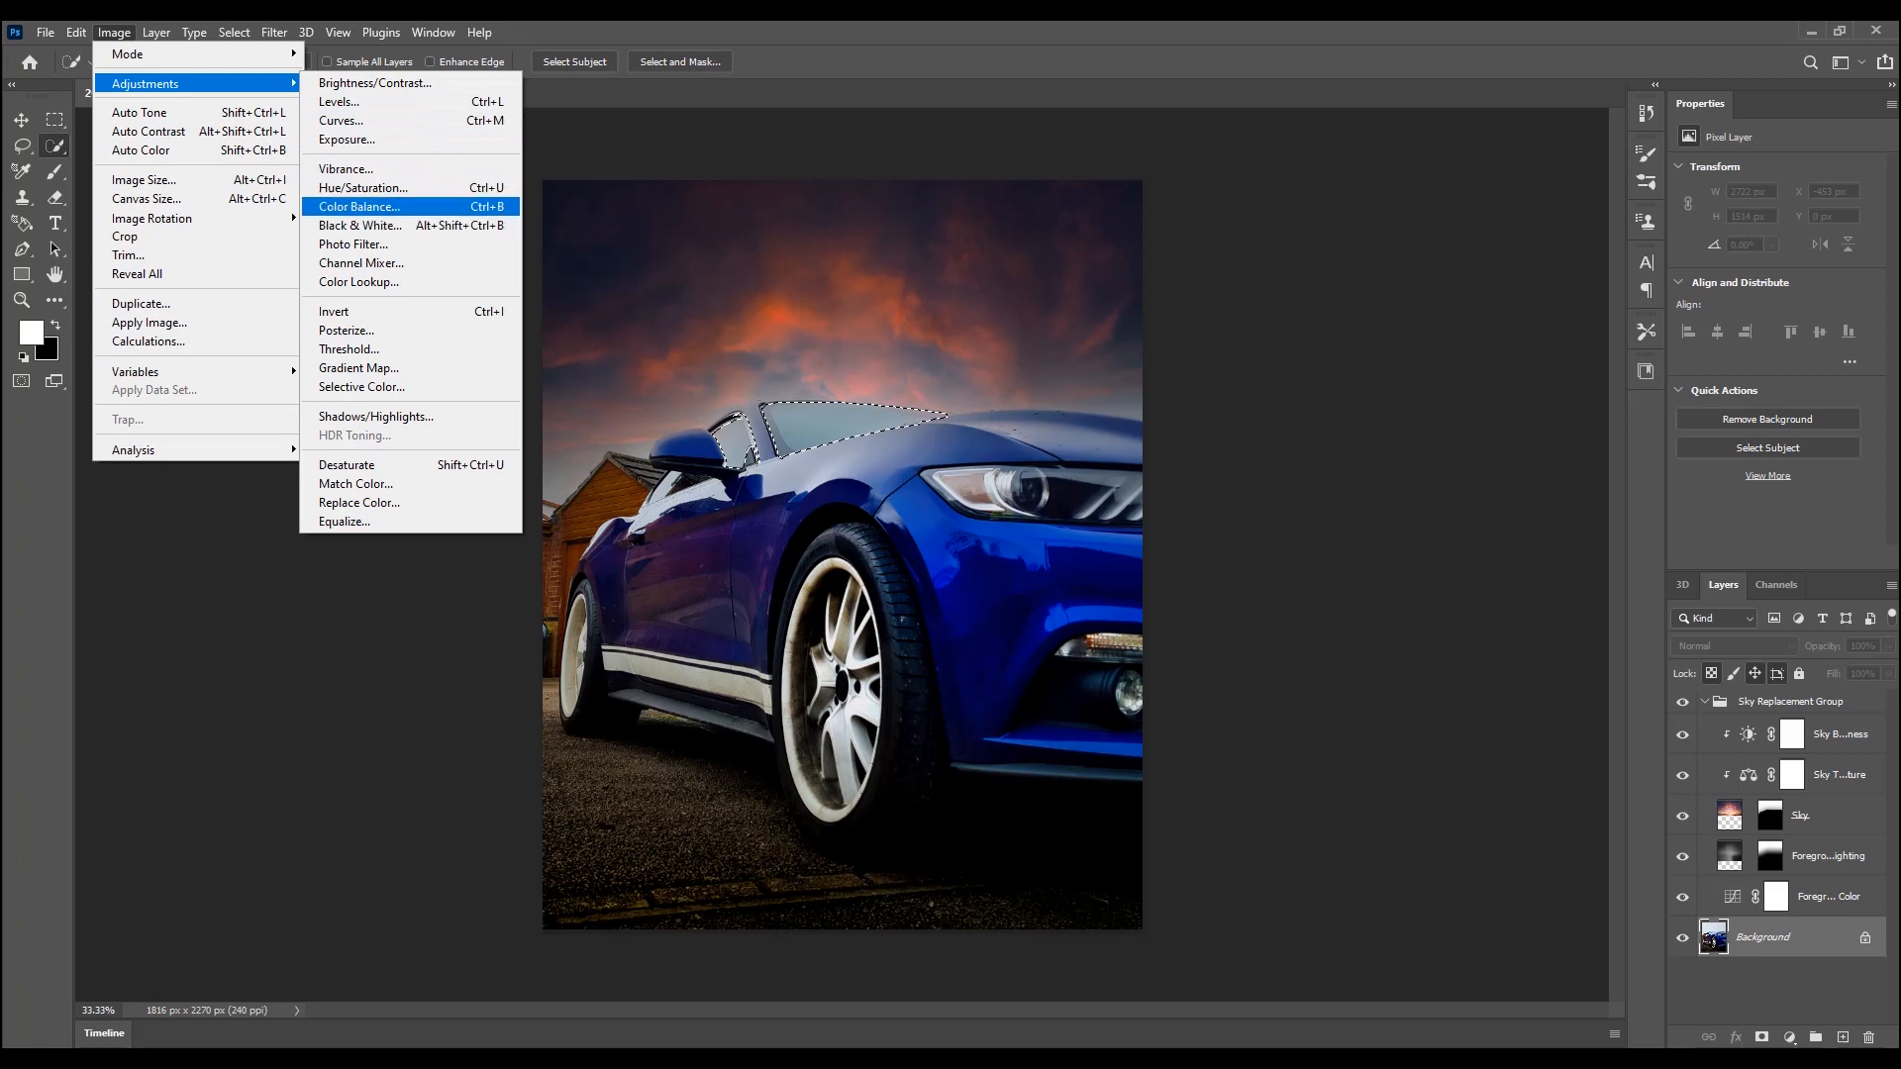
In Color Balance, shift the windscreen midtones to red +27 and blue -20.
click(359, 206)
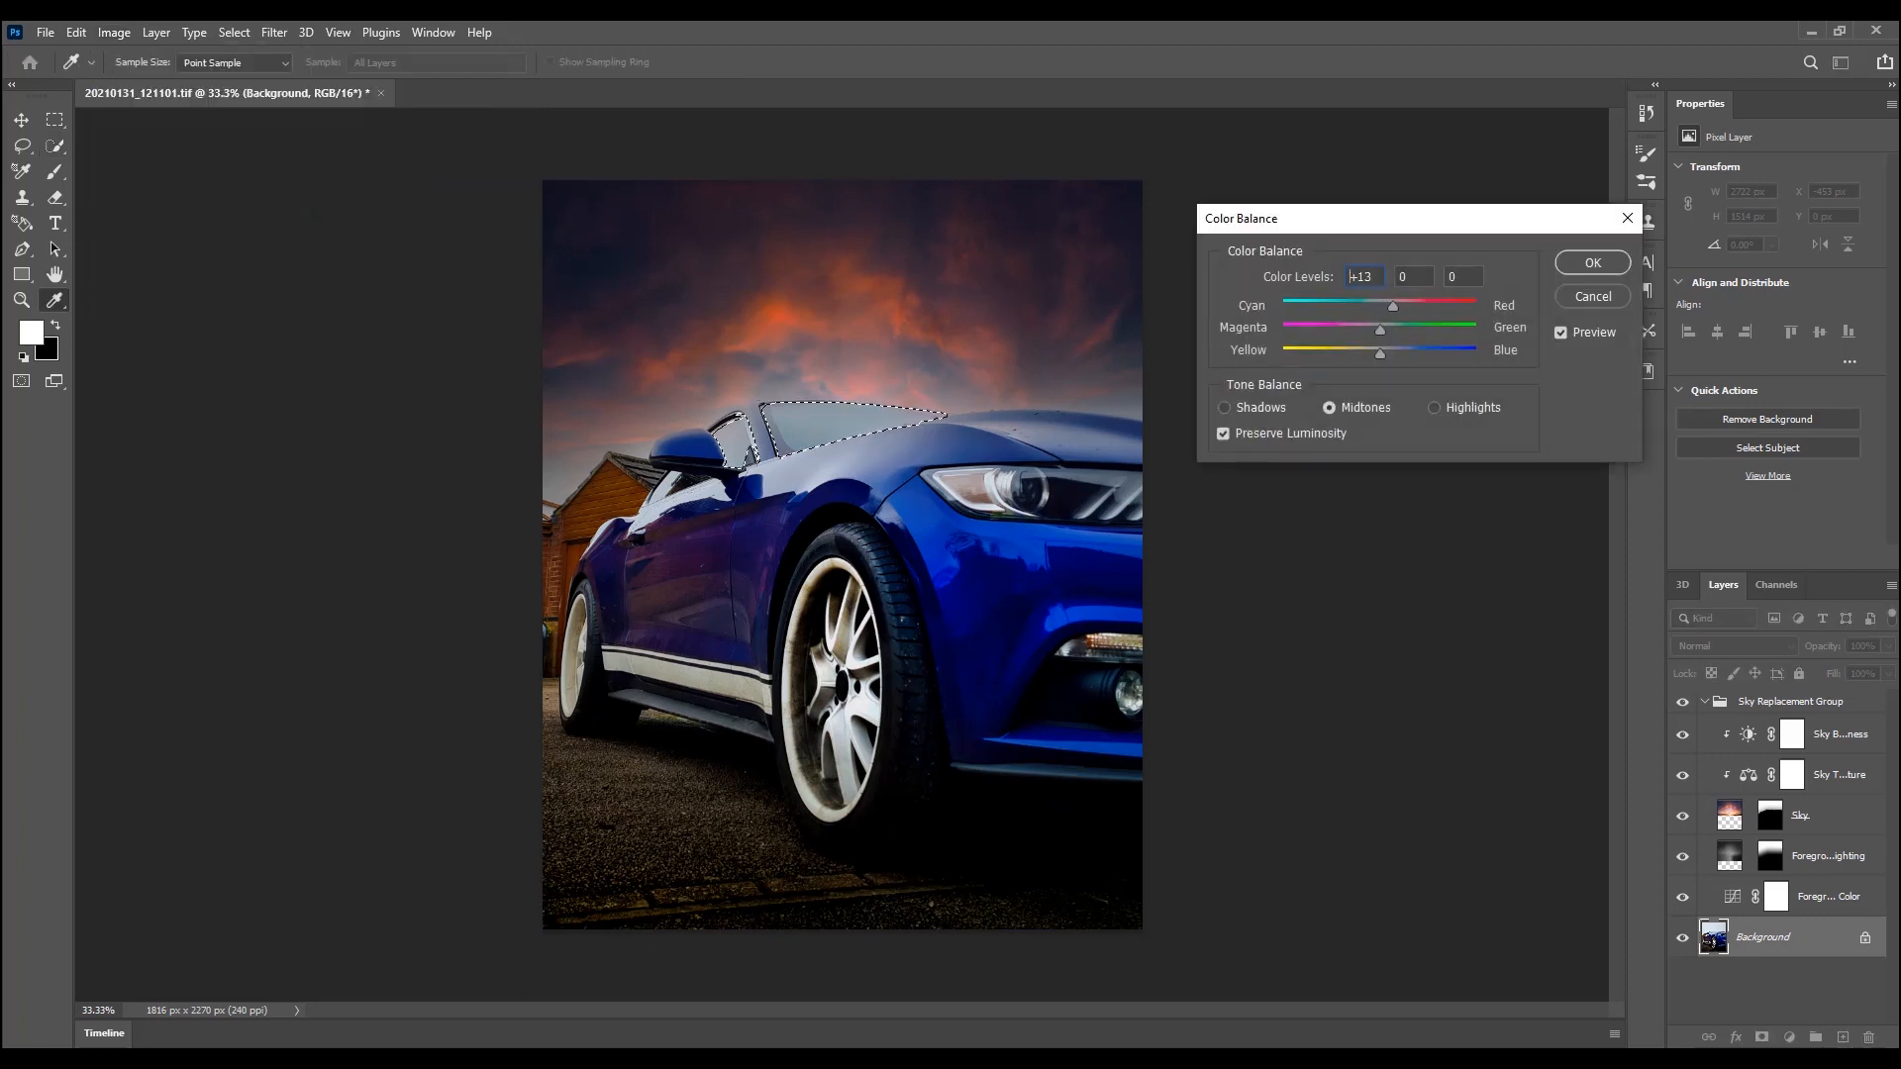
drag(1392, 305, 1406, 305)
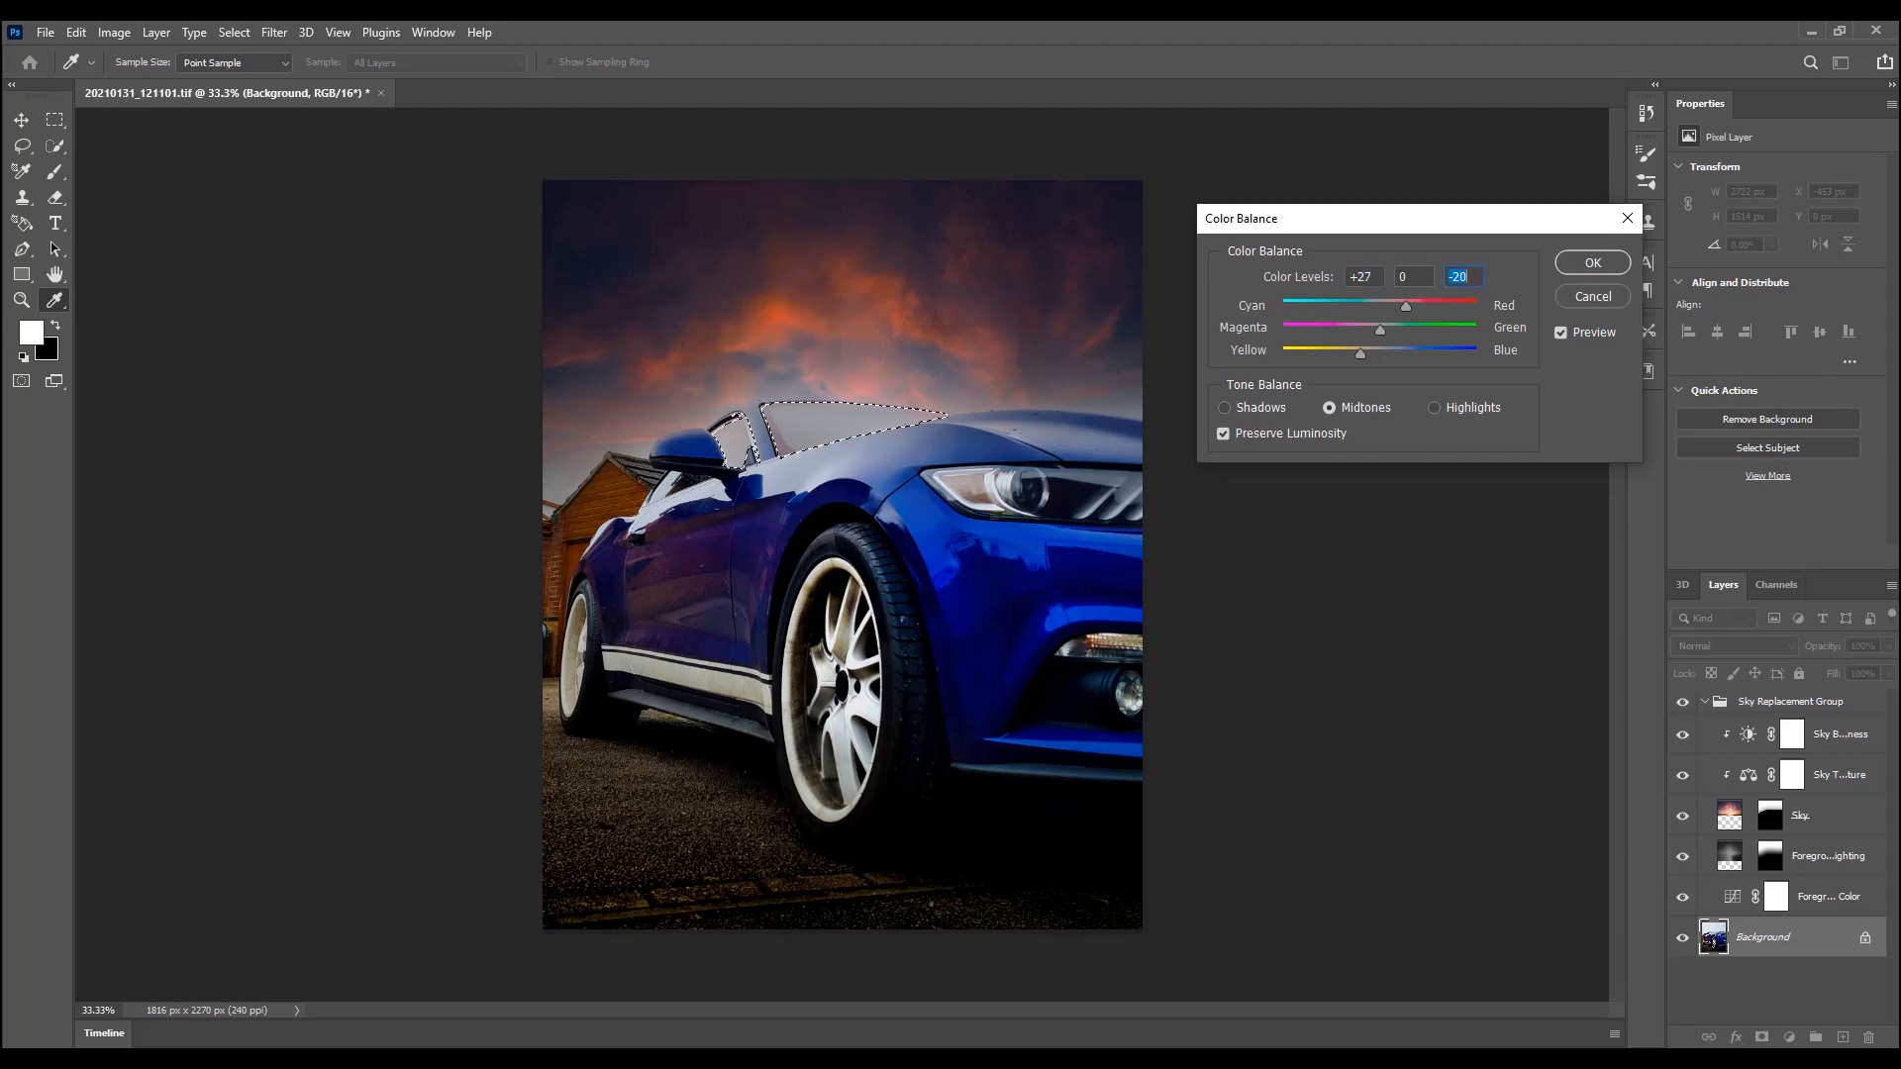
drag(1404, 305, 1414, 305)
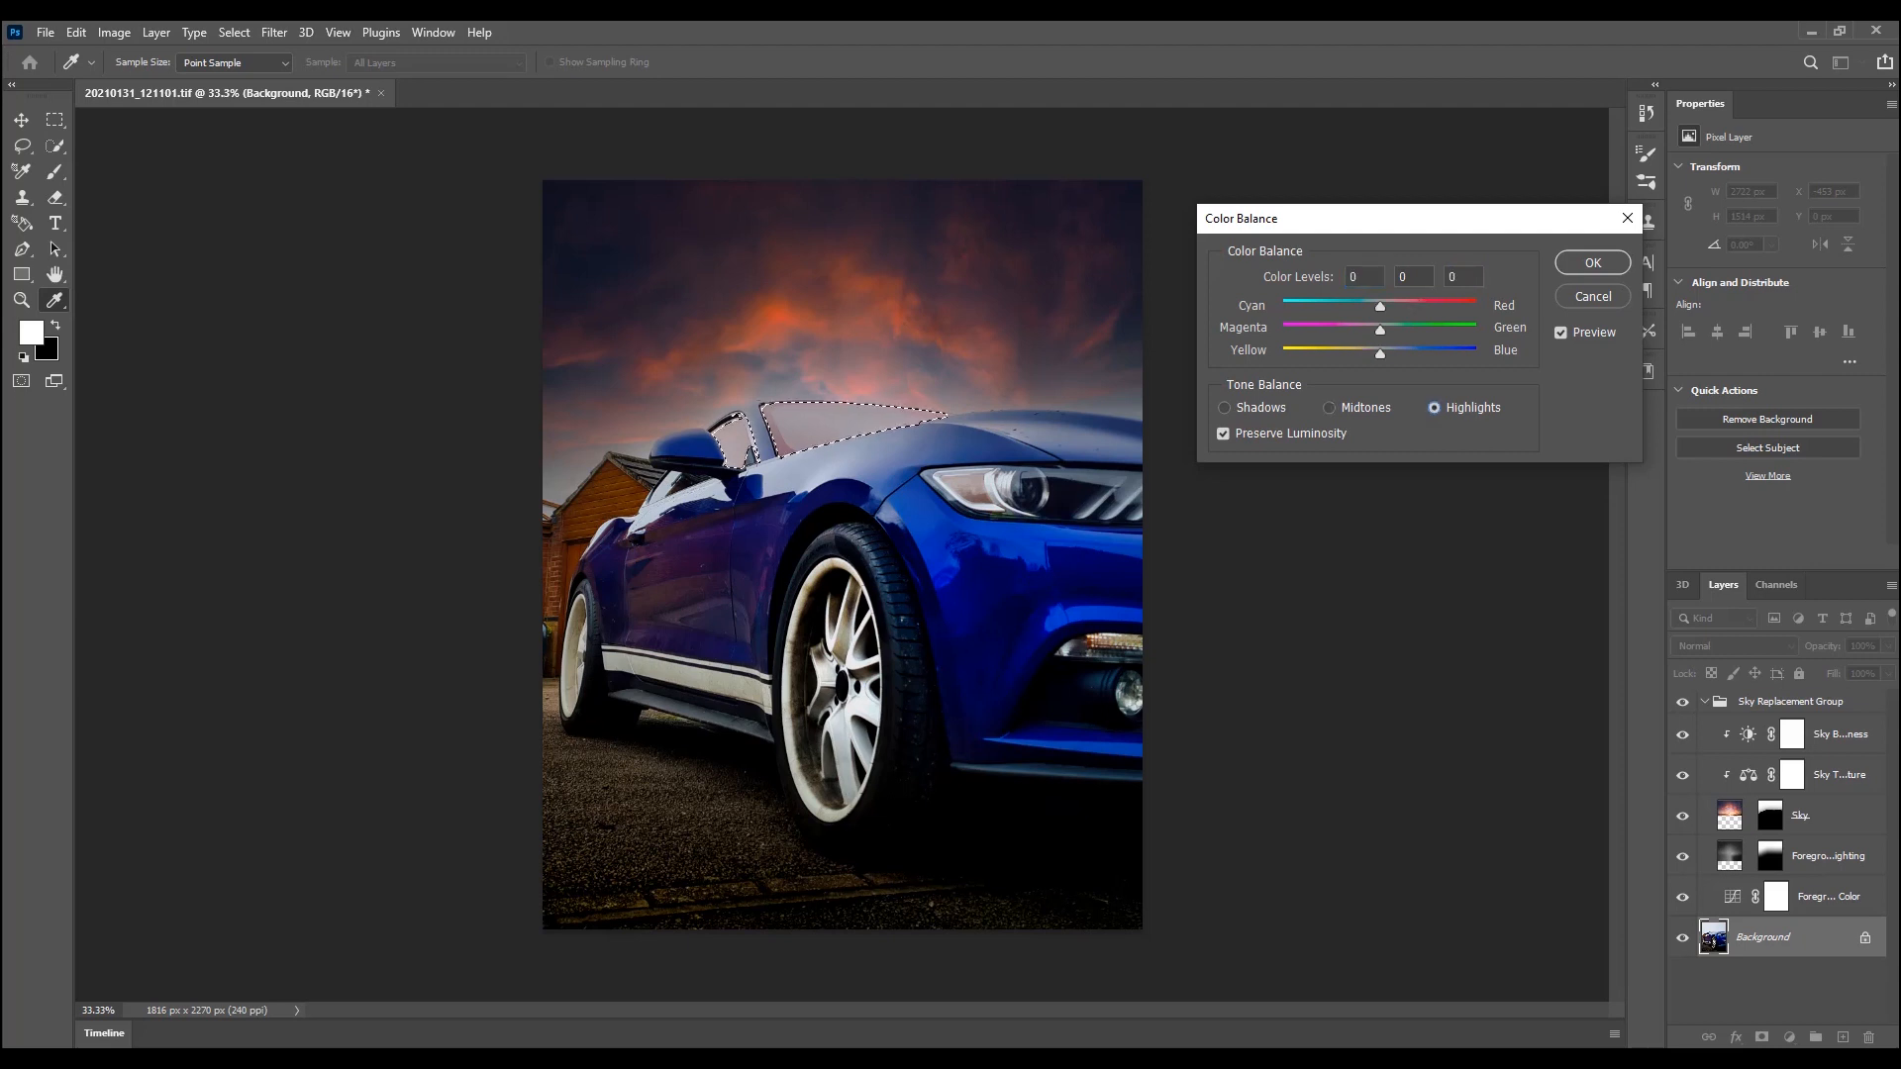
Shift the windscreen shadows to red +13 and blue -15, then move to highlights.
click(1223, 406)
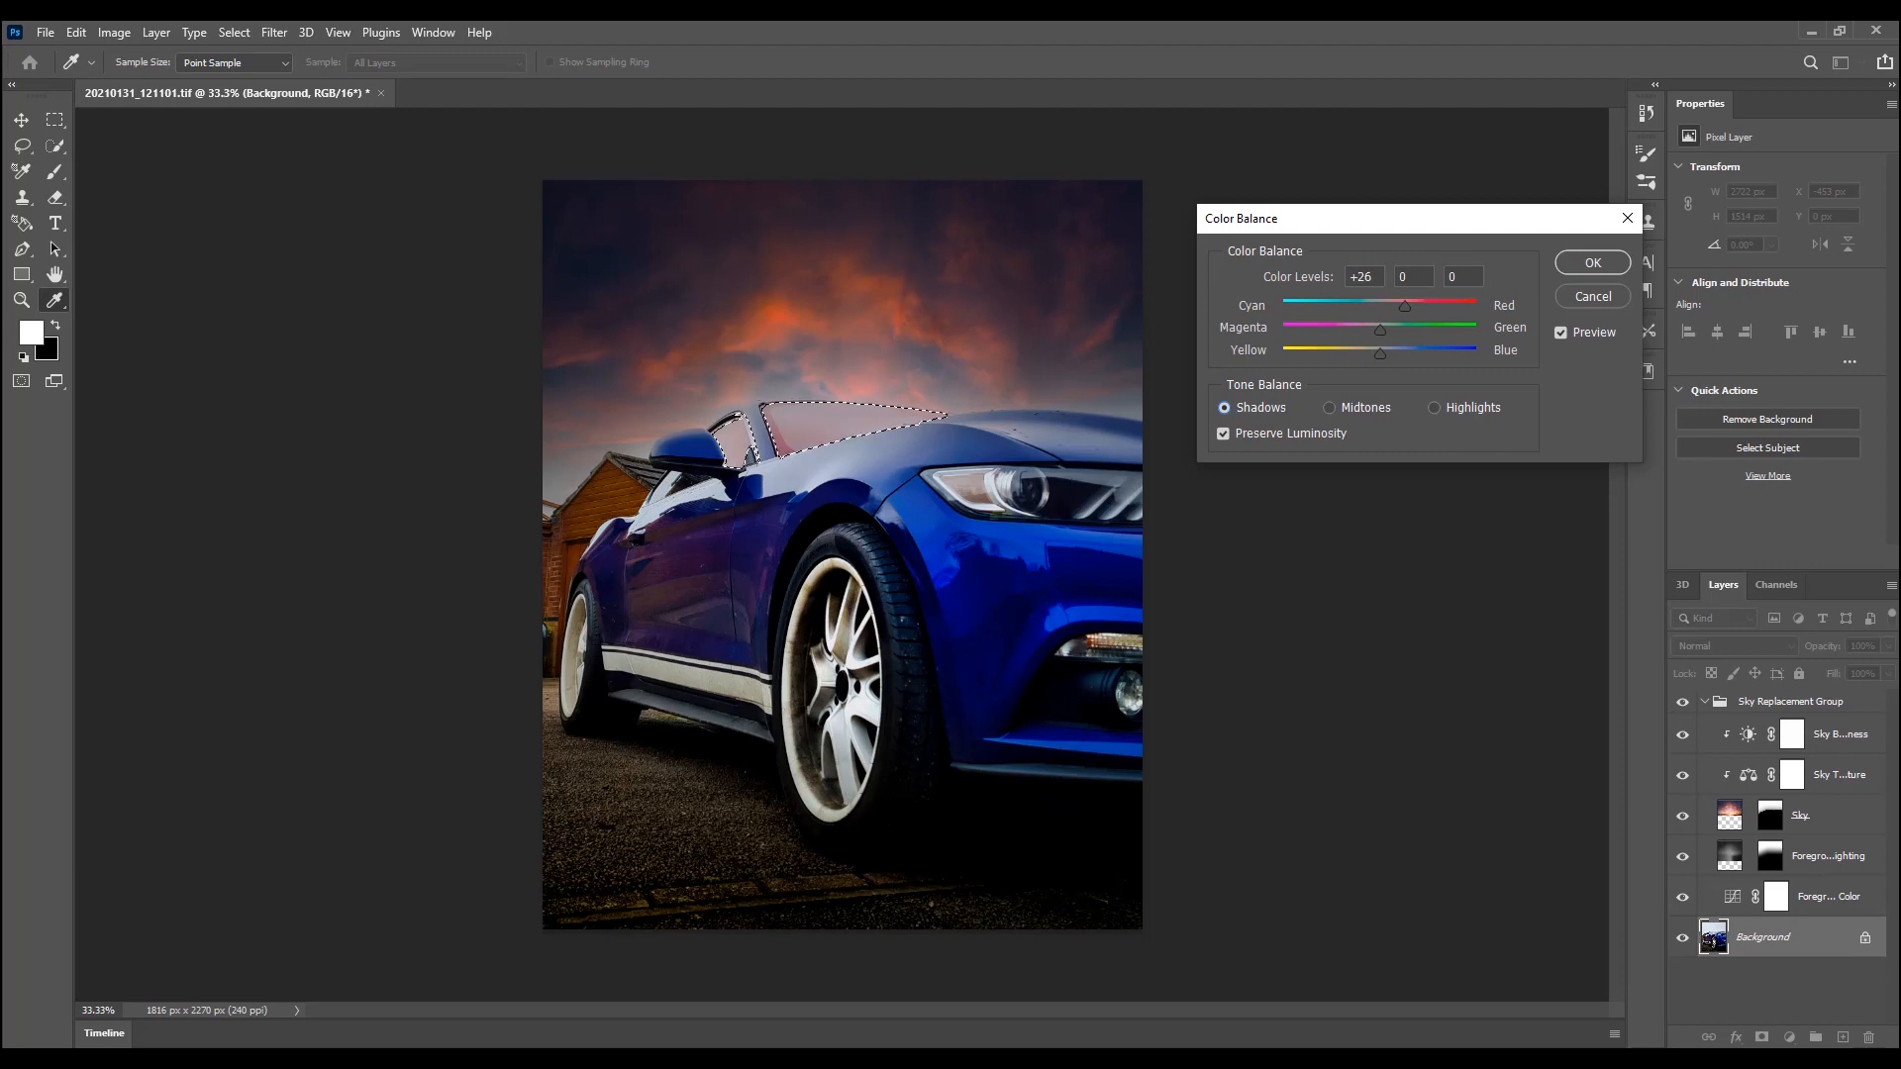
drag(1404, 305, 1392, 305)
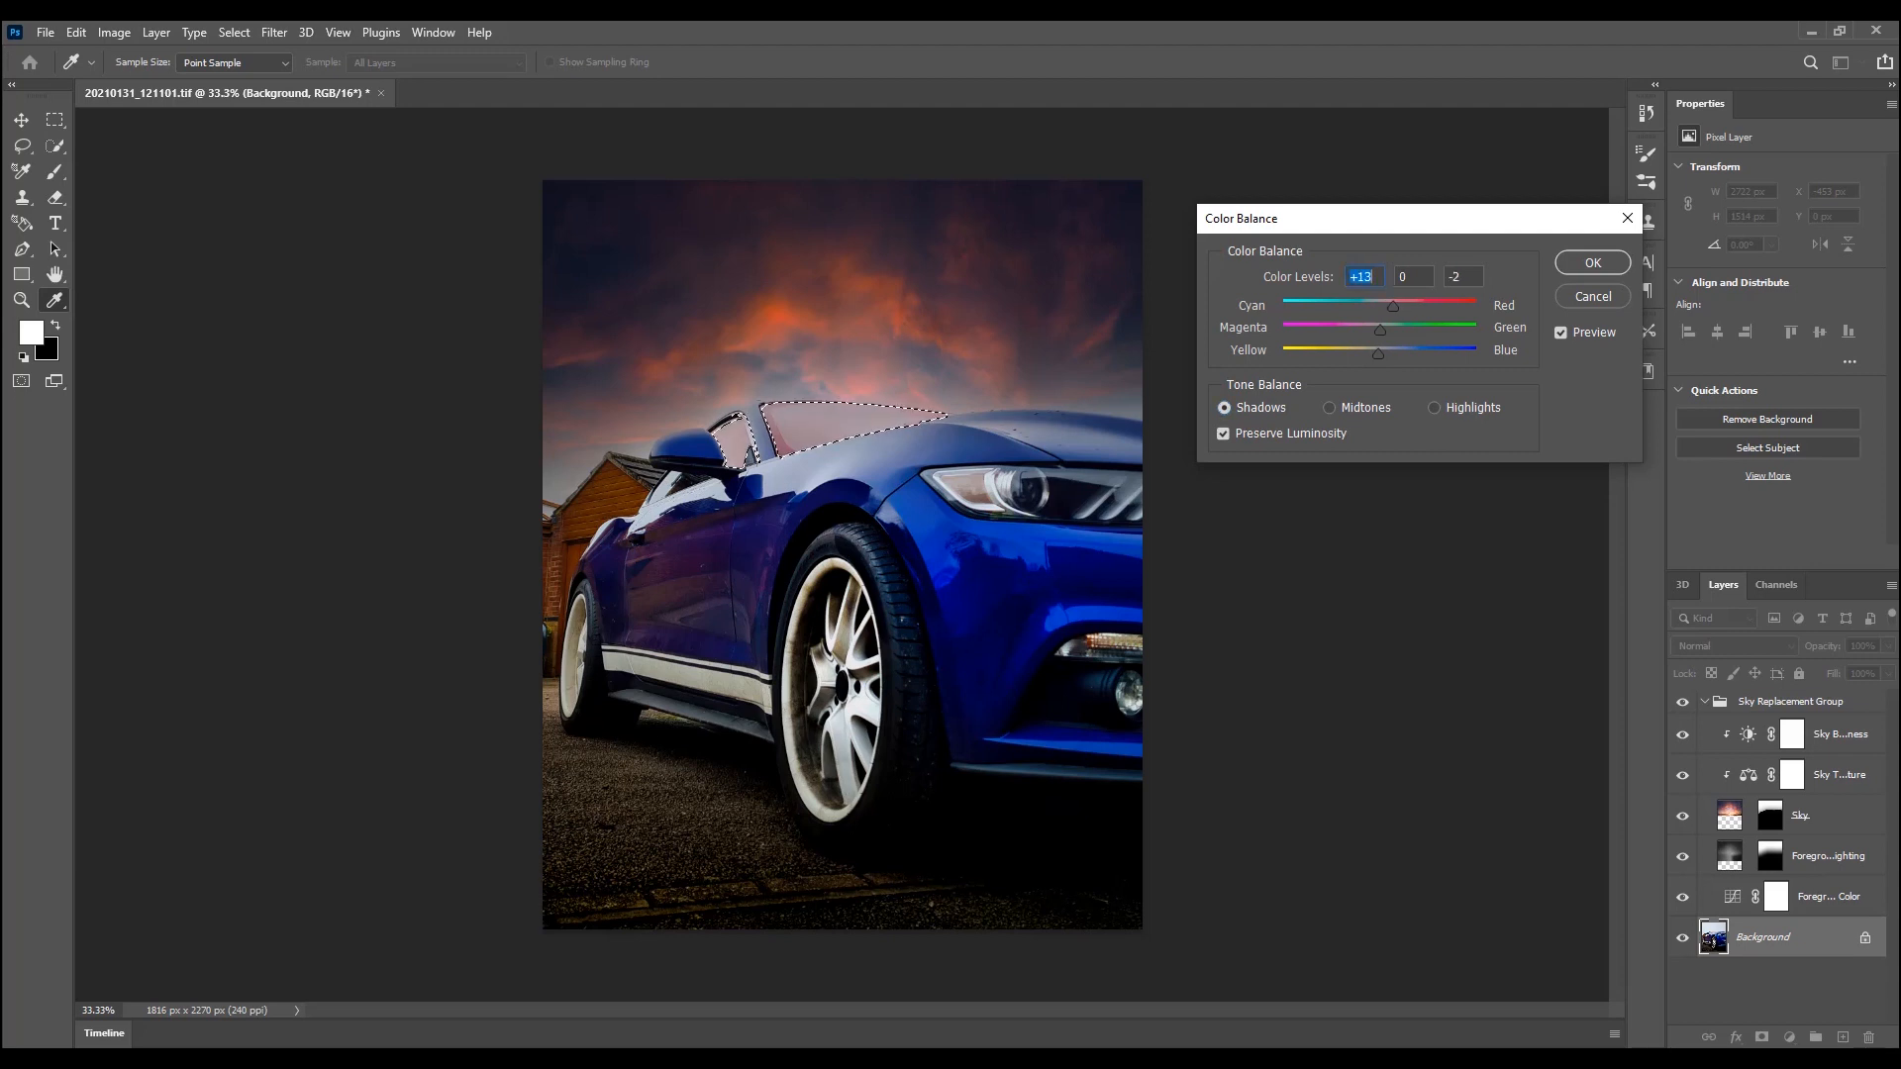
drag(1376, 353, 1364, 353)
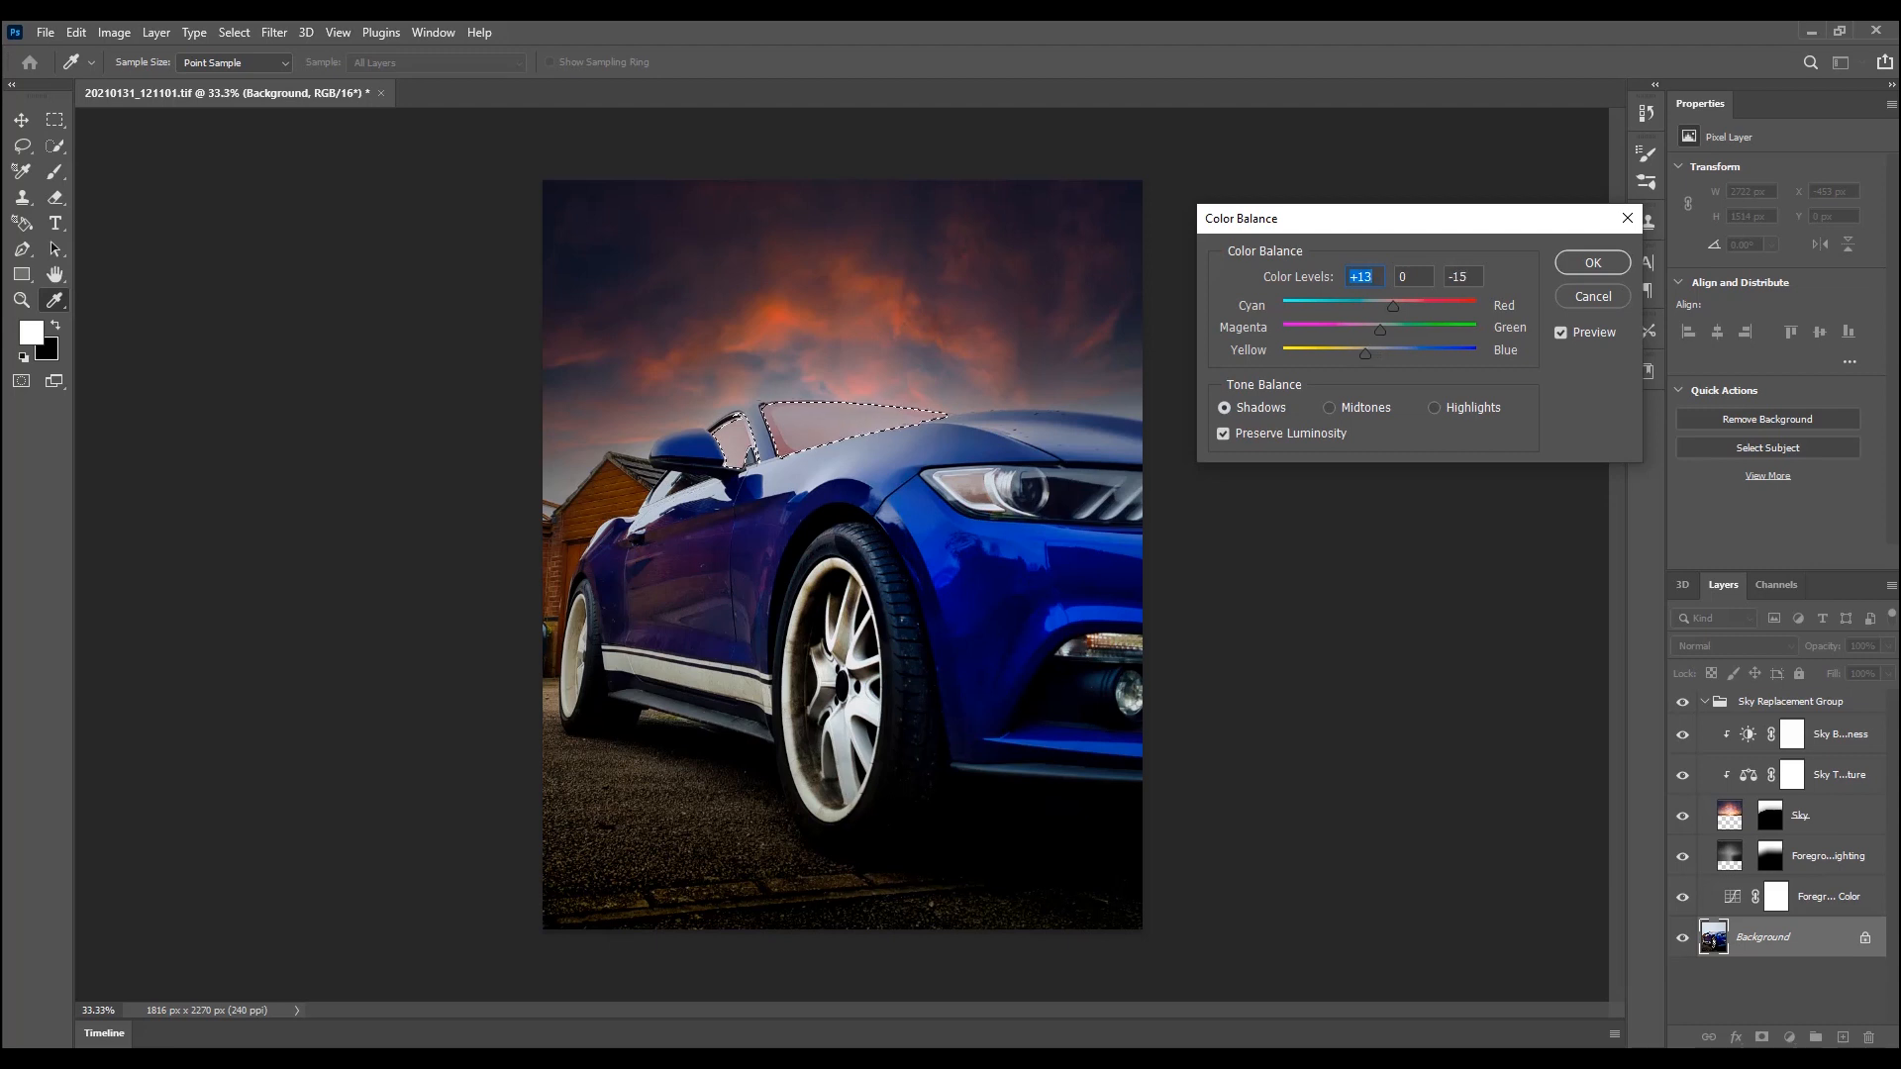
click(1434, 408)
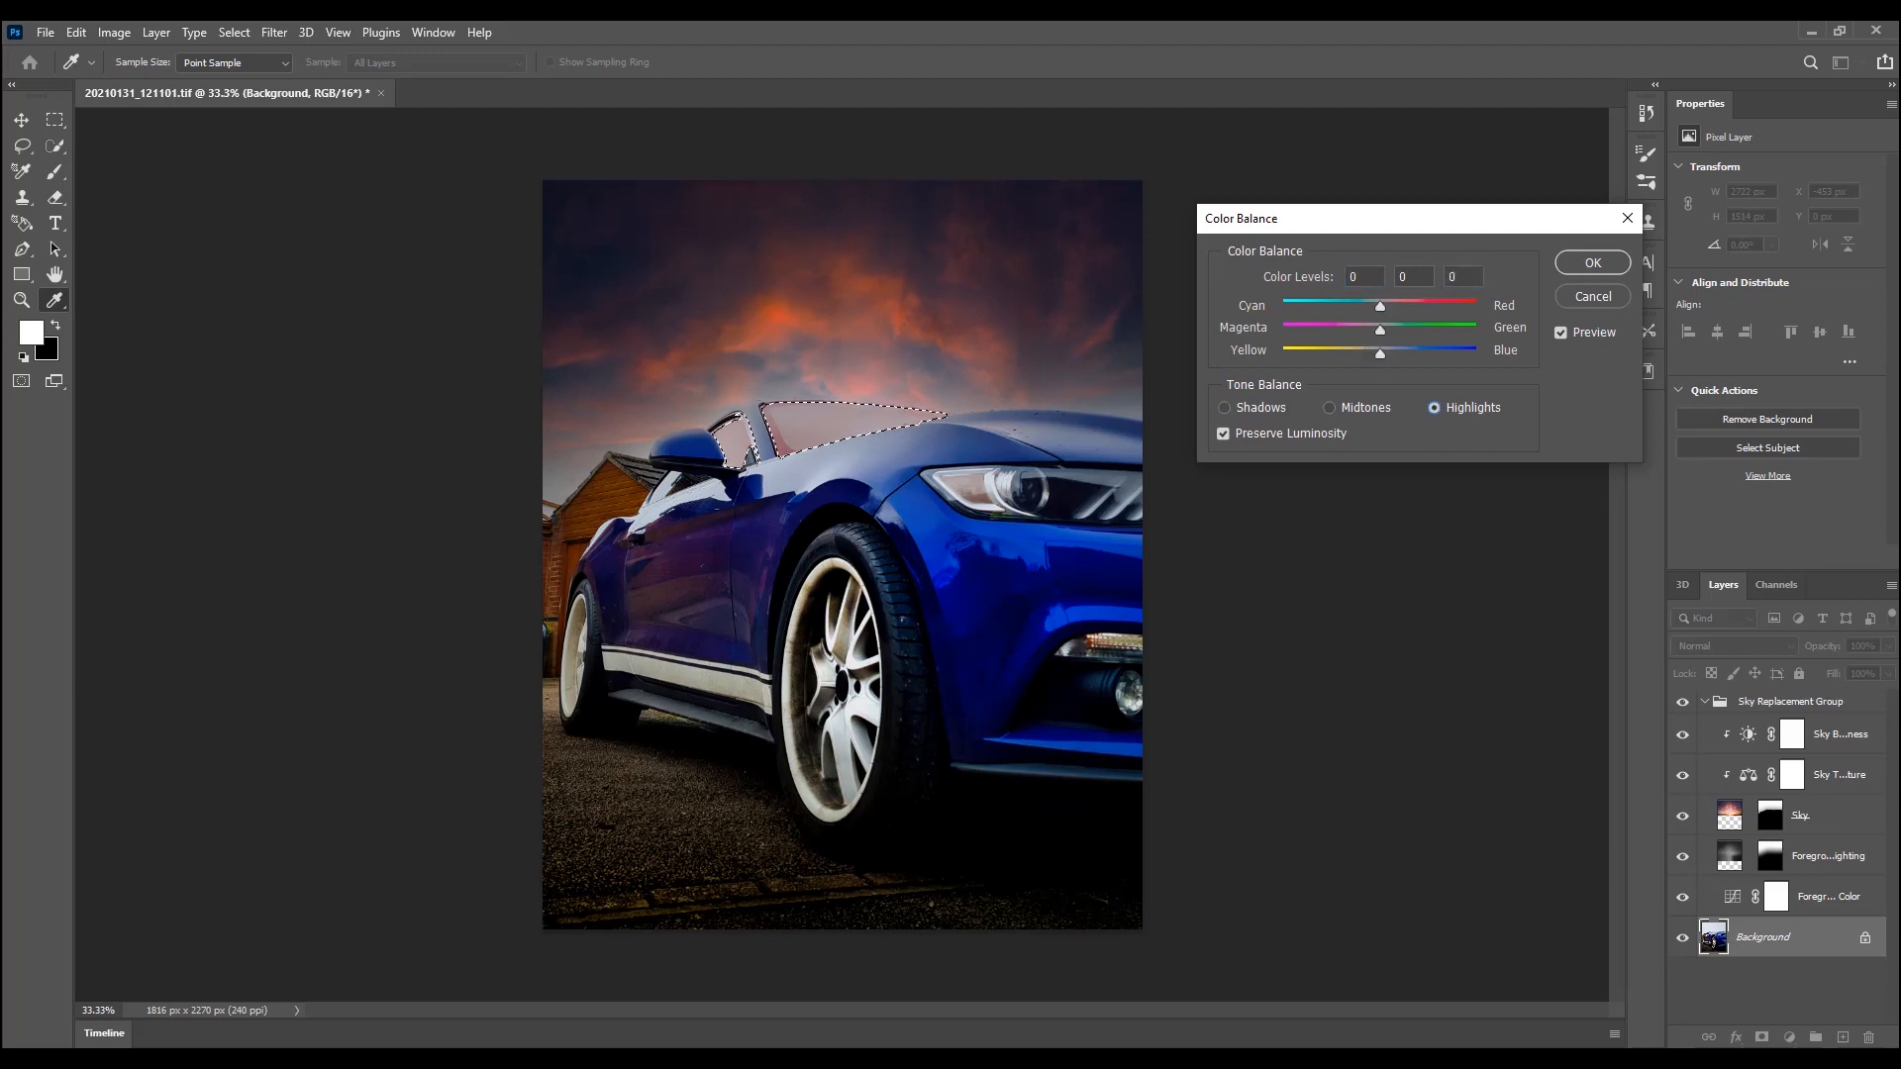